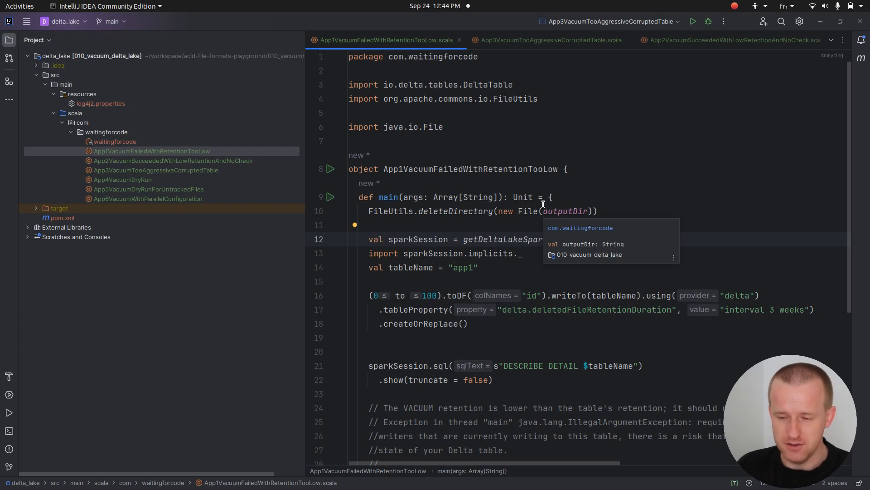
Scroll through App1VacuumFailedWithRetentionTooLow's code and its low-retention IllegalArgumentException output.
scroll("down", 3)
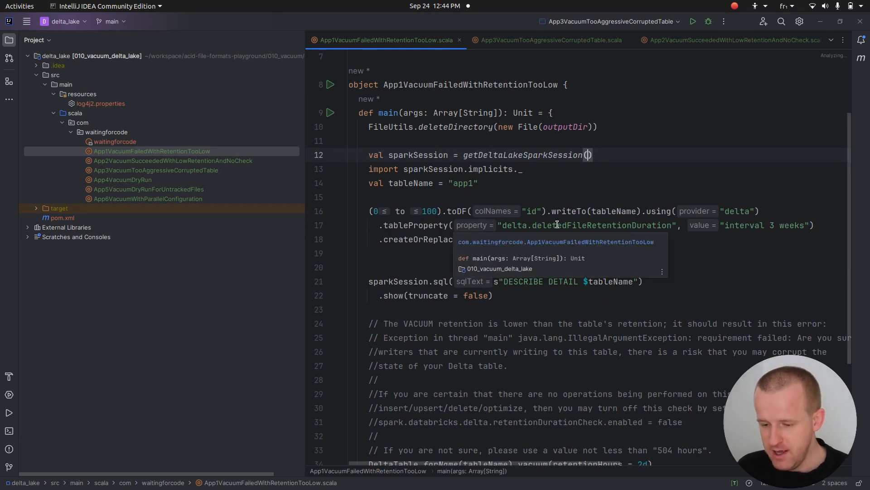
scroll("down", 3)
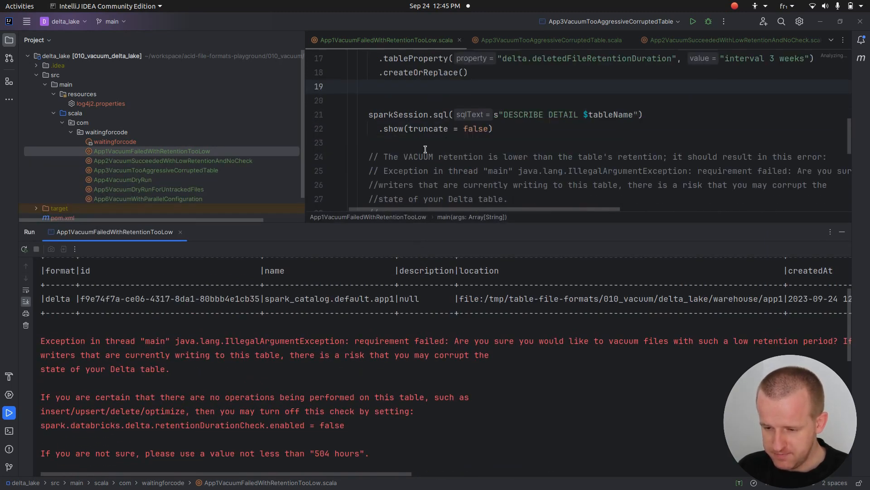
Select the retentionDurationCheck.enabled setting named in App1's error output.
scroll("down", 3)
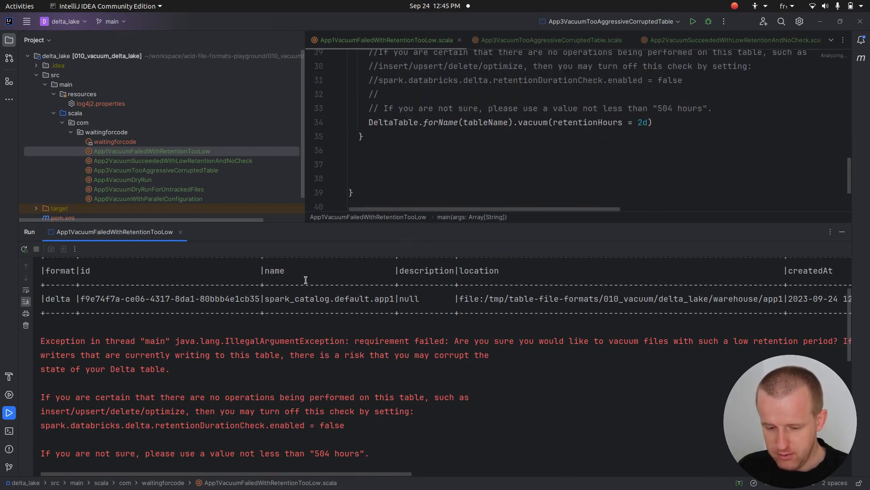
double_click(229, 425)
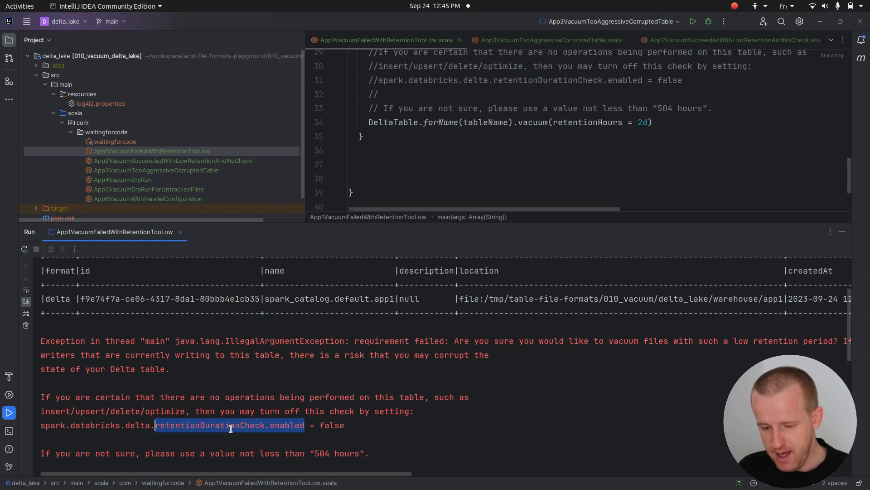
mouse_move(217, 433)
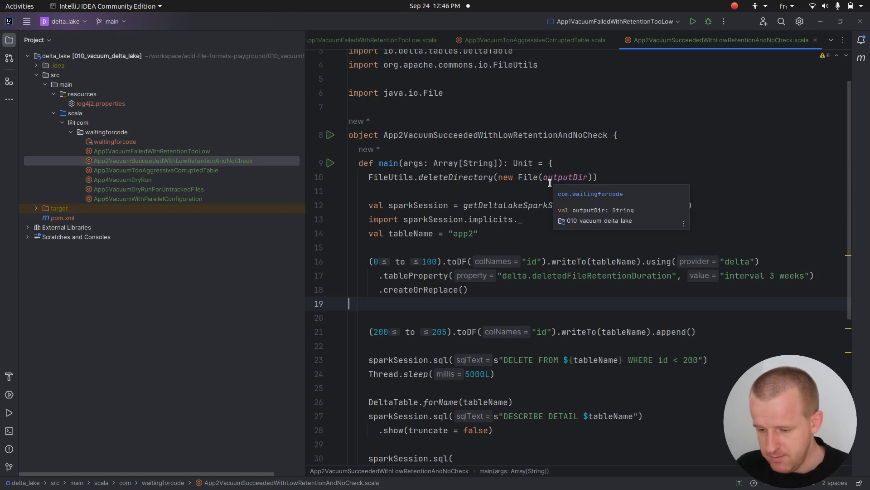
Select the deletedFileRetentionDuration property and scroll through App2's checkEnabled = false code.
double_click(601, 275)
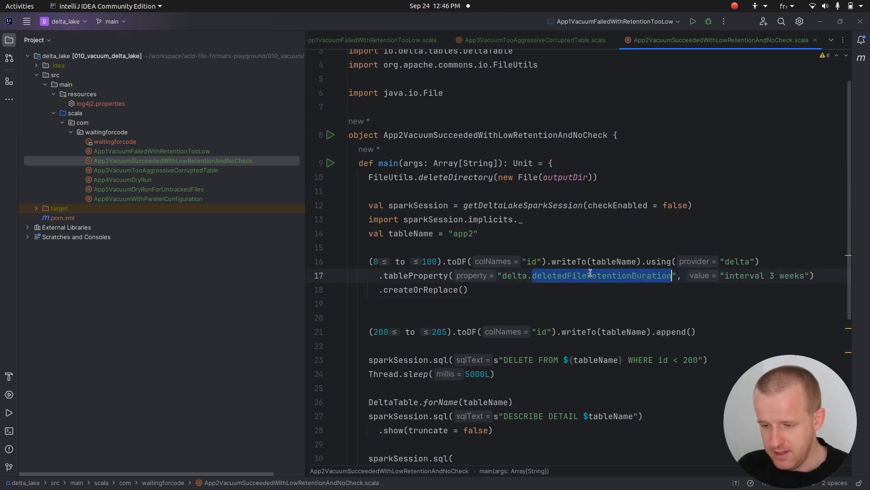
scroll("down", 3)
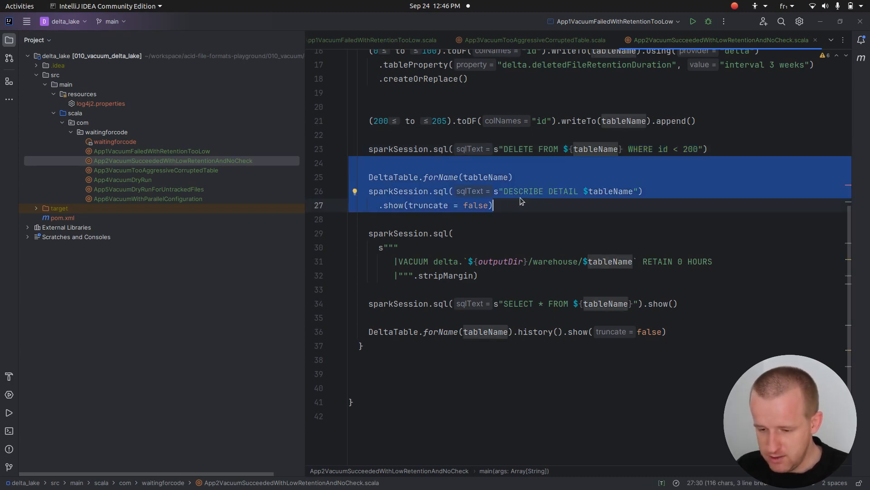
mouse_move(429, 223)
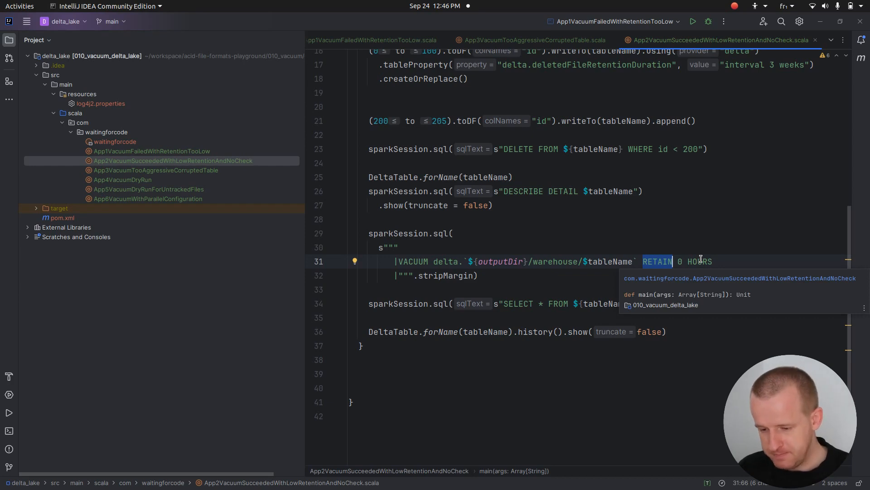
mouse_move(653, 272)
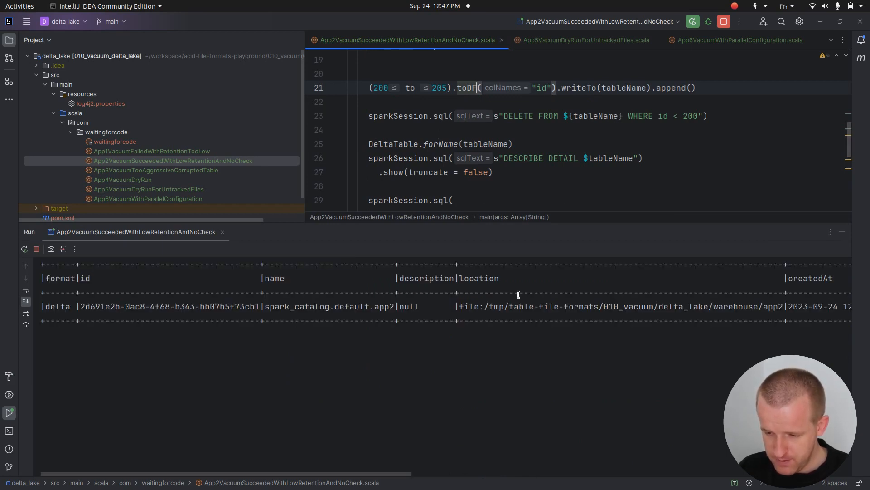
Scroll App2's output to the 'Deleted 3 files' message and remaining ids 200–205.
scroll("right", 3)
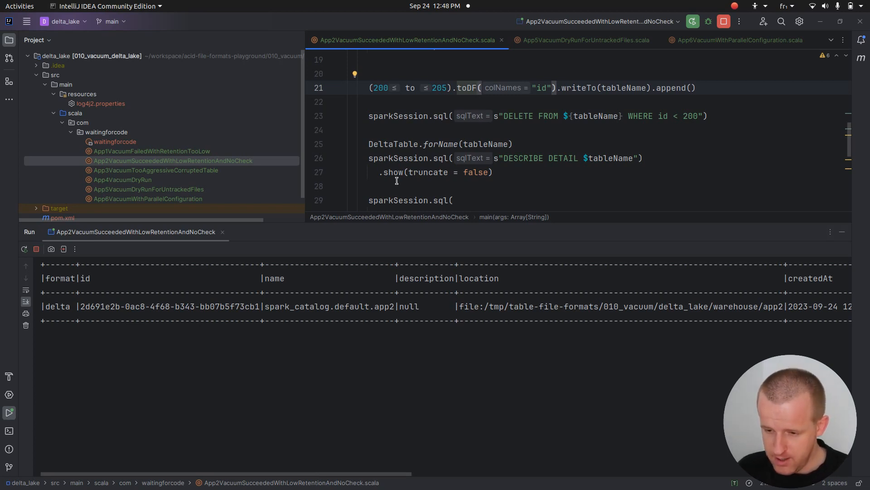
mouse_move(431, 128)
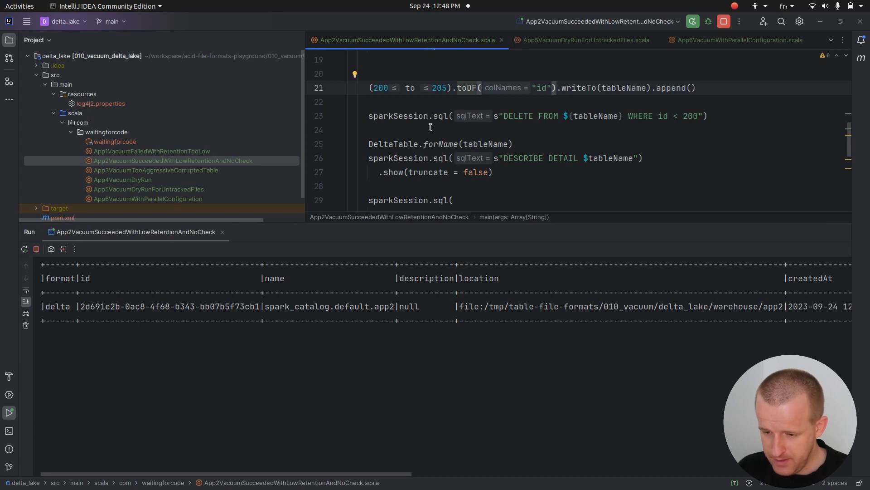
scroll("down", 3)
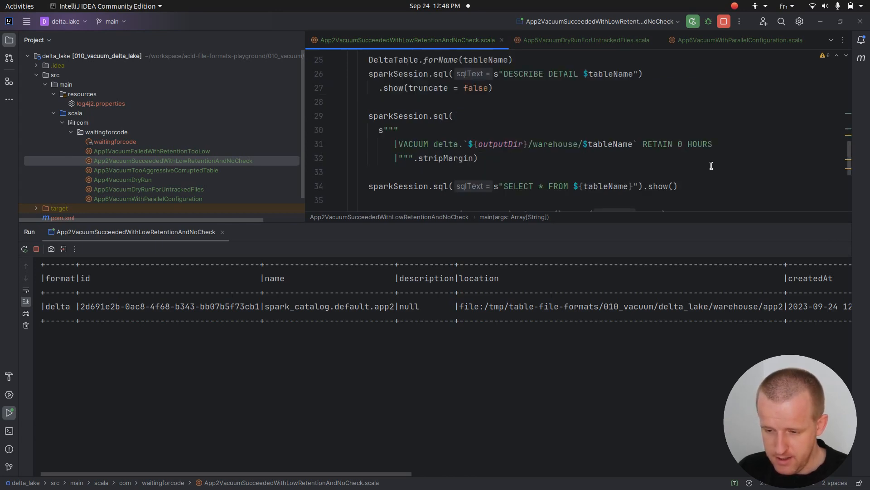
scroll("down", 3)
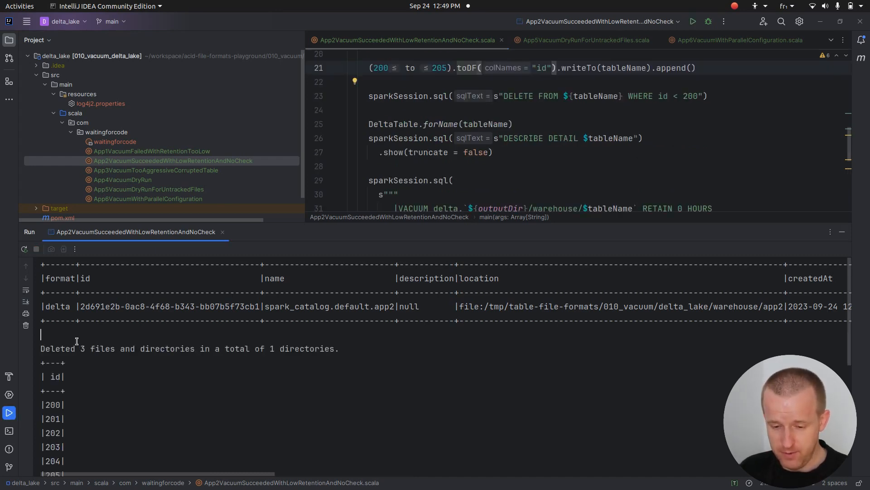
scroll("down", 3)
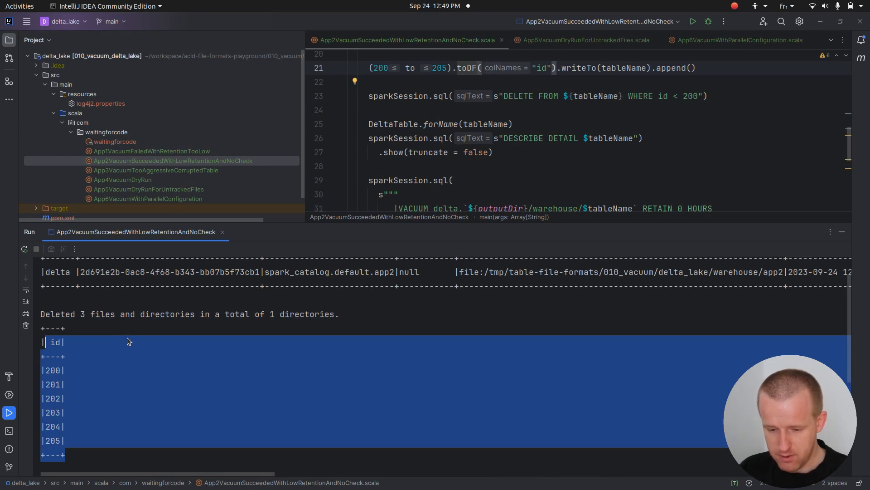
scroll("down", 3)
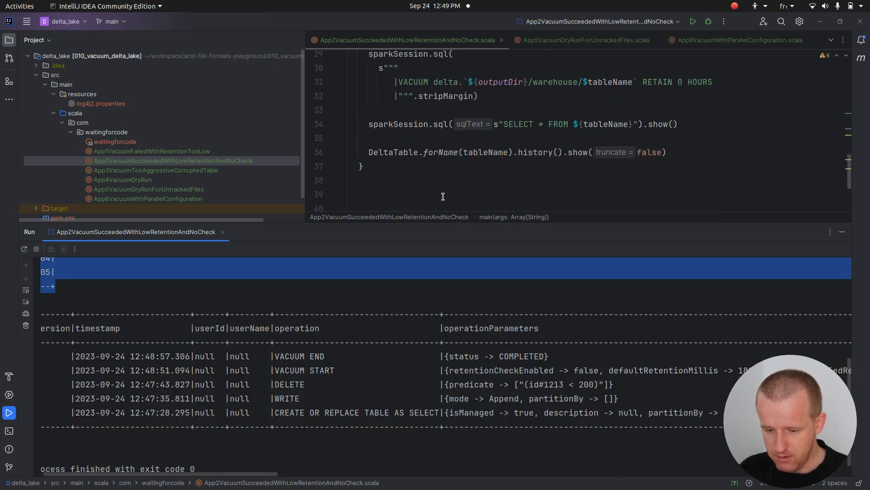
mouse_move(337, 369)
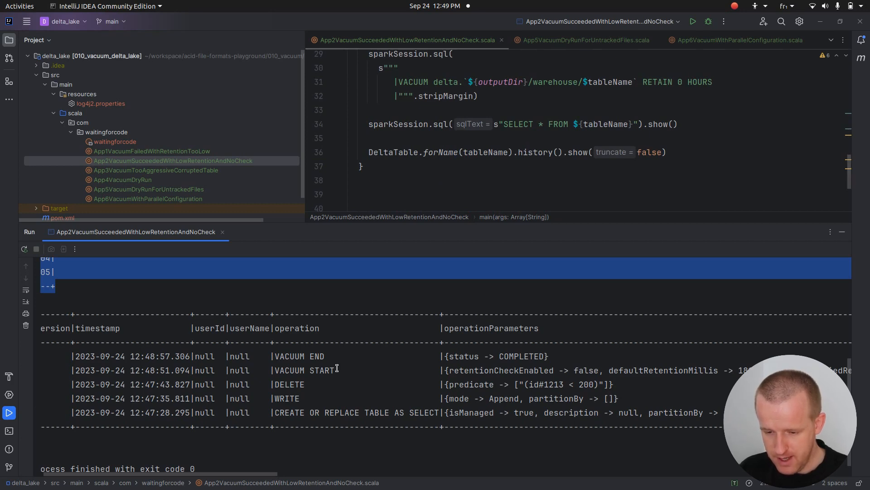
Highlight the COMPLETED status and numDeletedFiles metric in App2's VACUUM history table.
double_click(298, 370)
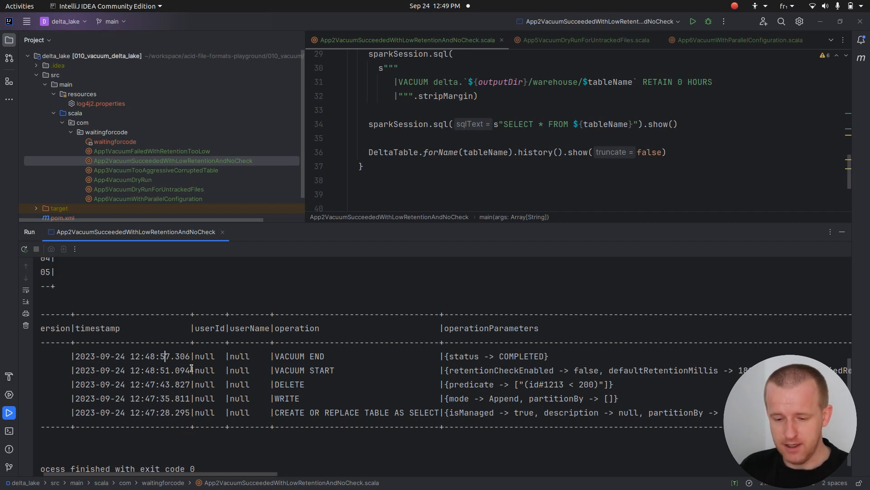
double_click(523, 355)
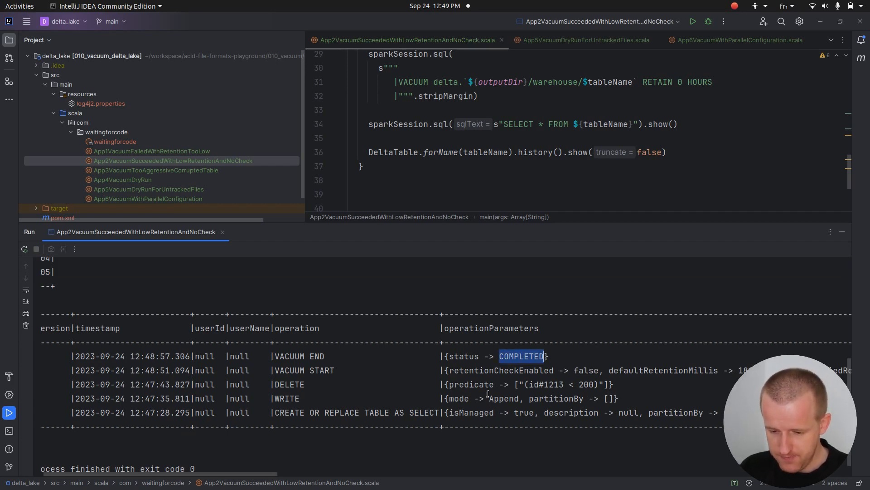
mouse_move(249, 465)
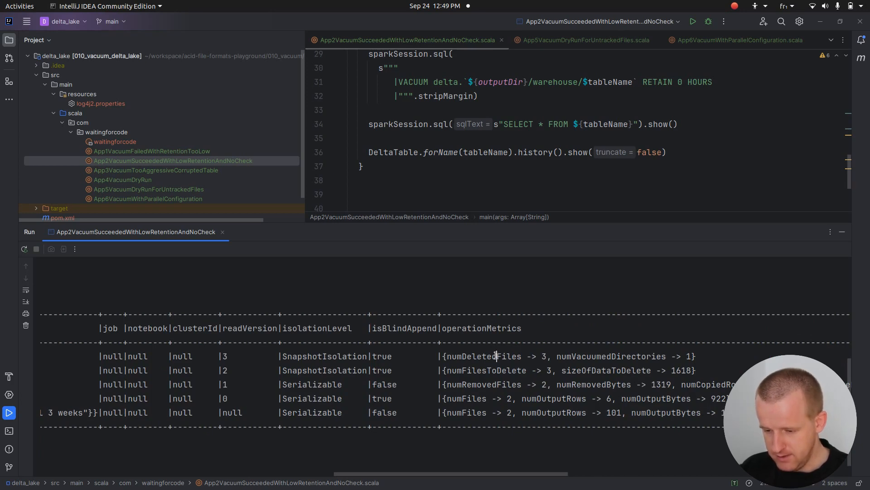
double_click(485, 370)
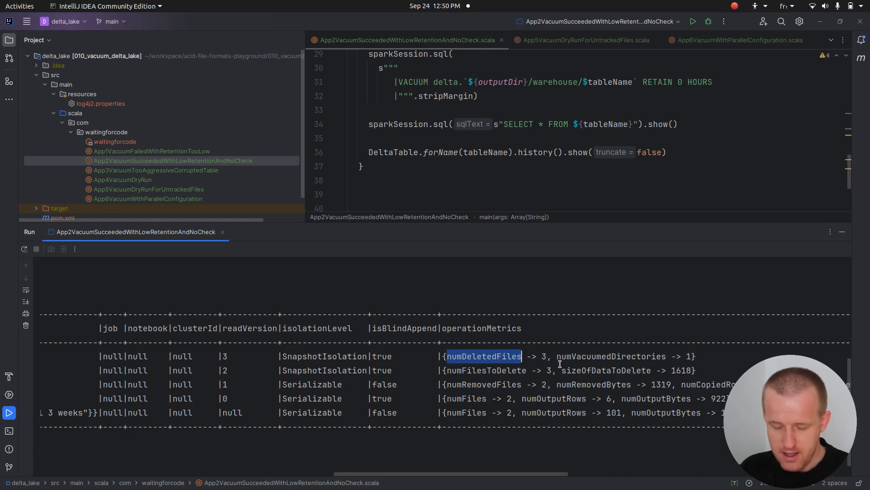
double_click(611, 357)
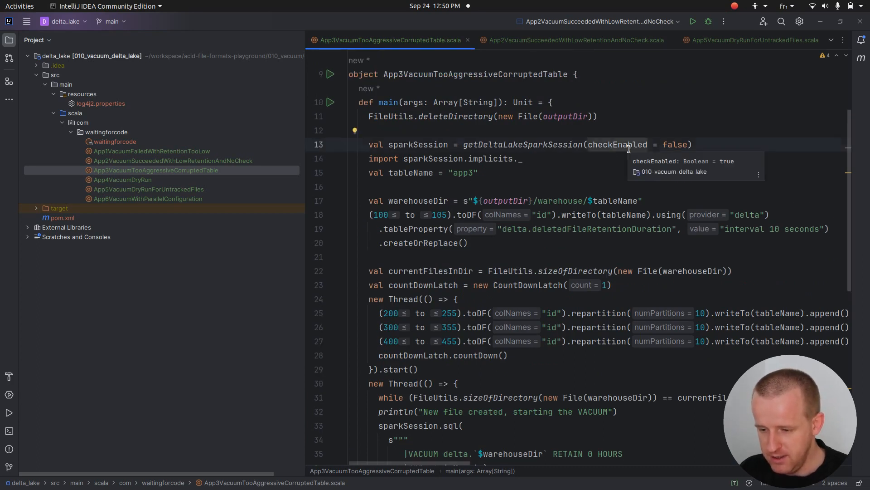
scroll("down", 3)
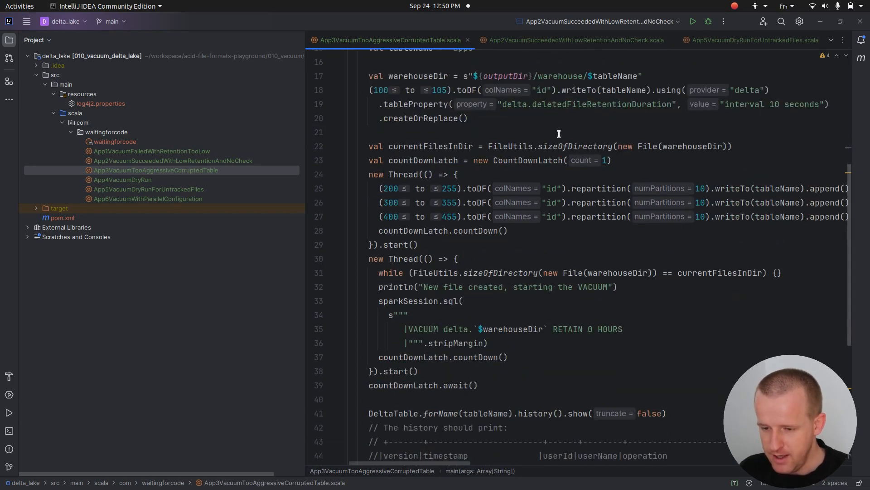
scroll("down", 3)
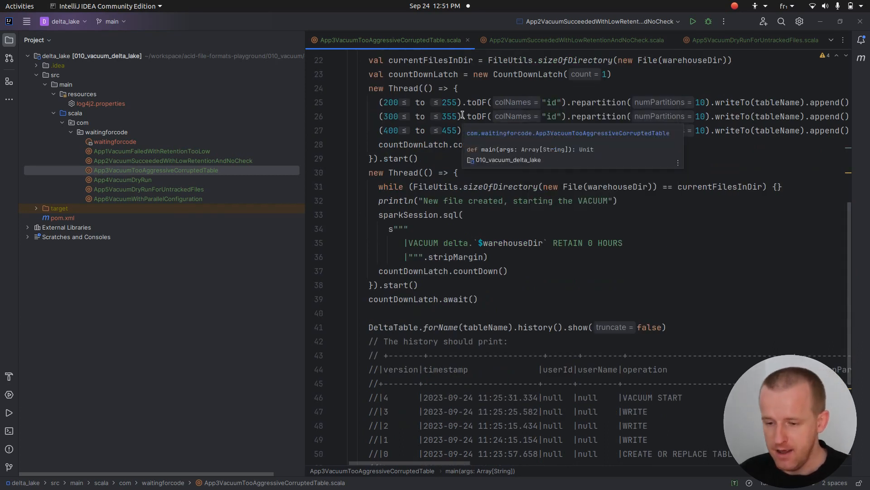
mouse_move(455, 161)
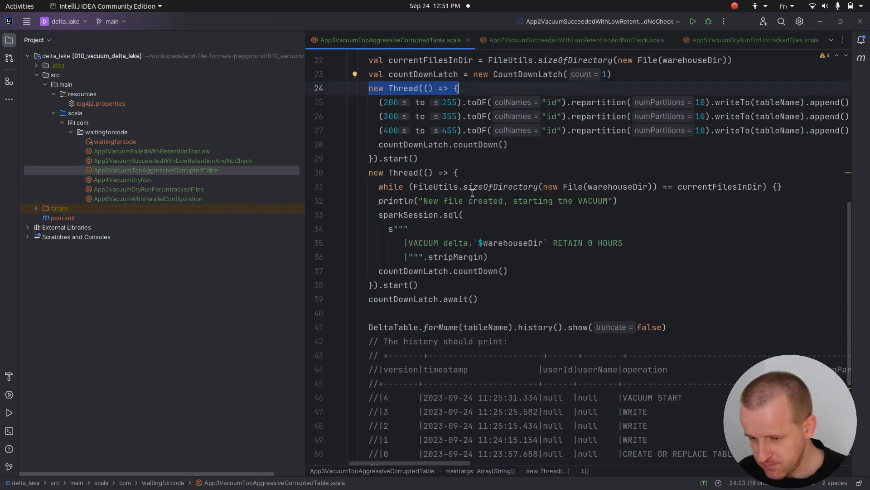
mouse_move(832, 103)
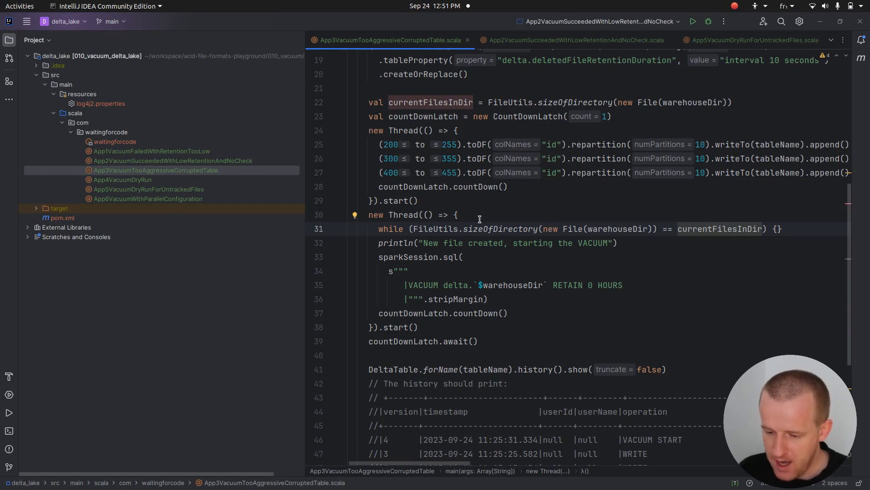
triple_click(495, 243)
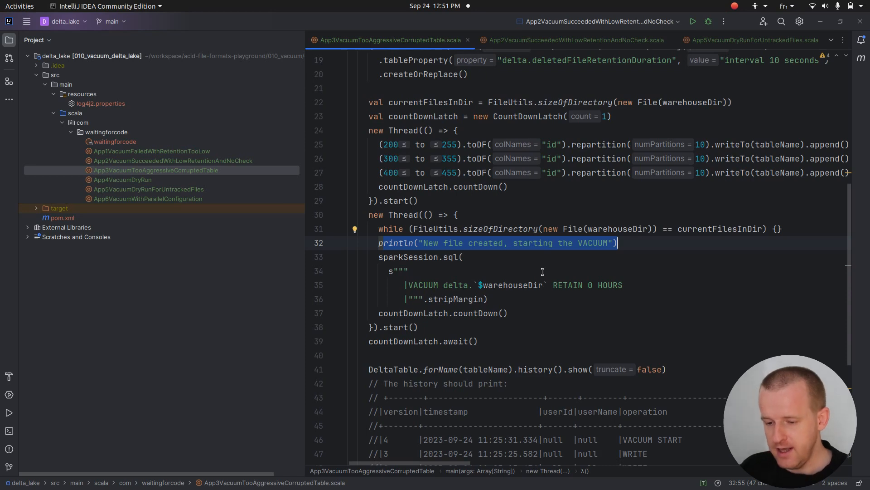
scroll("down", 3)
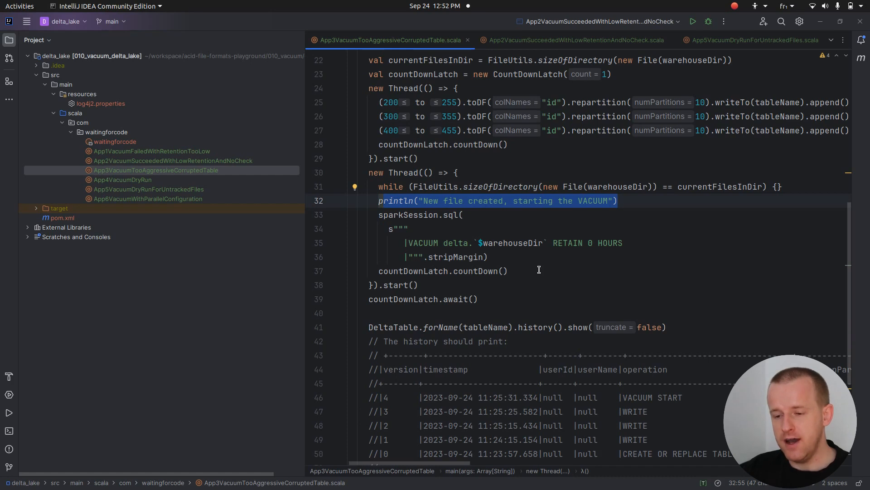
mouse_move(424, 110)
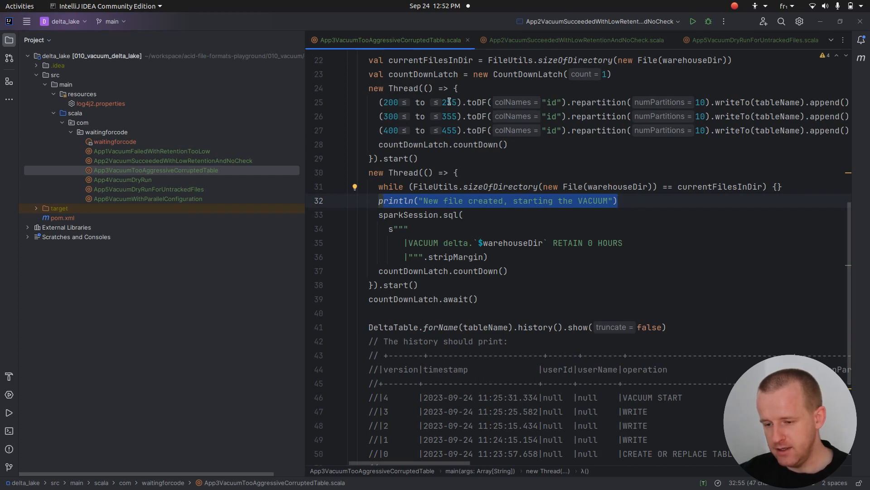
mouse_move(522, 200)
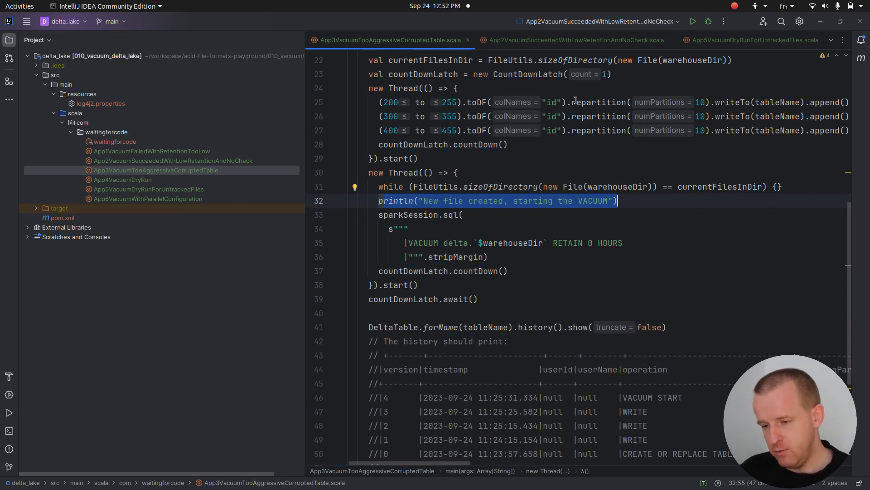
mouse_move(576, 101)
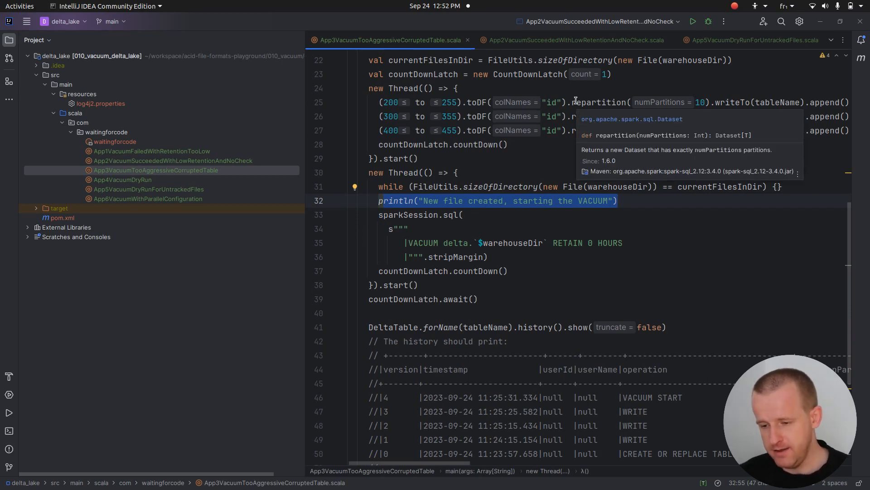
mouse_move(541, 171)
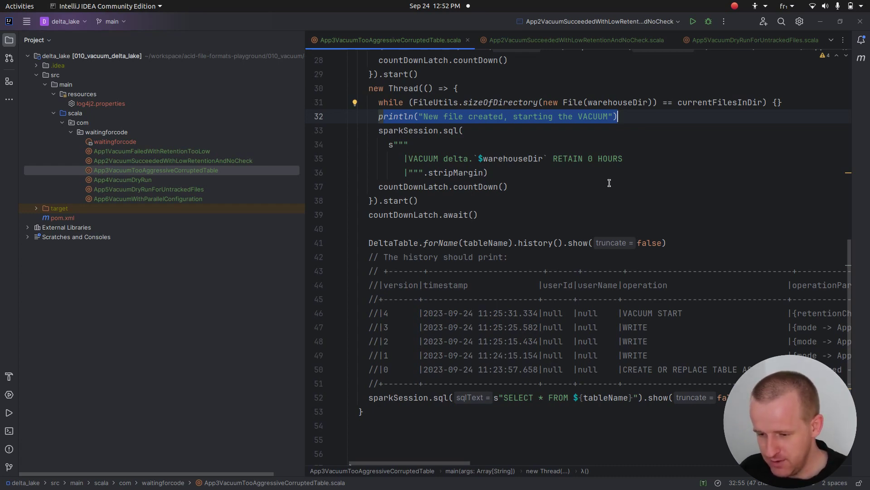
Bring up the editor context menu to run App3VacuumTooAggressiveCorruptedTable.
right_click(627, 182)
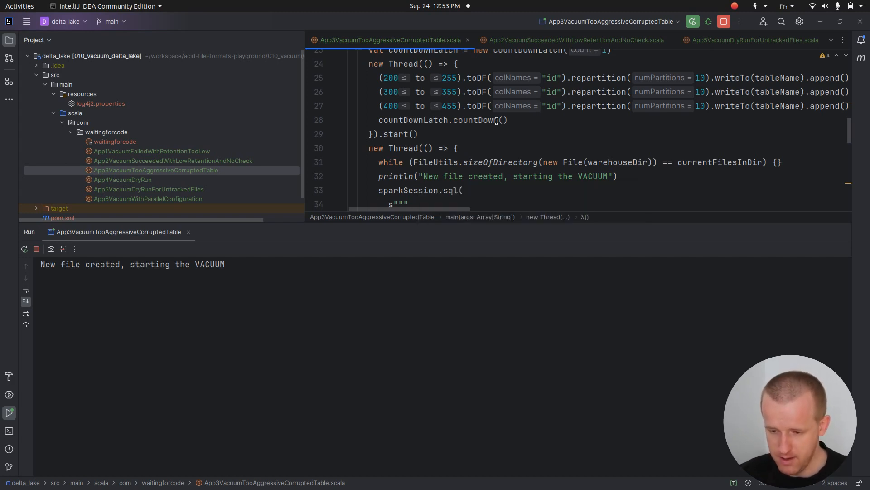
mouse_move(502, 162)
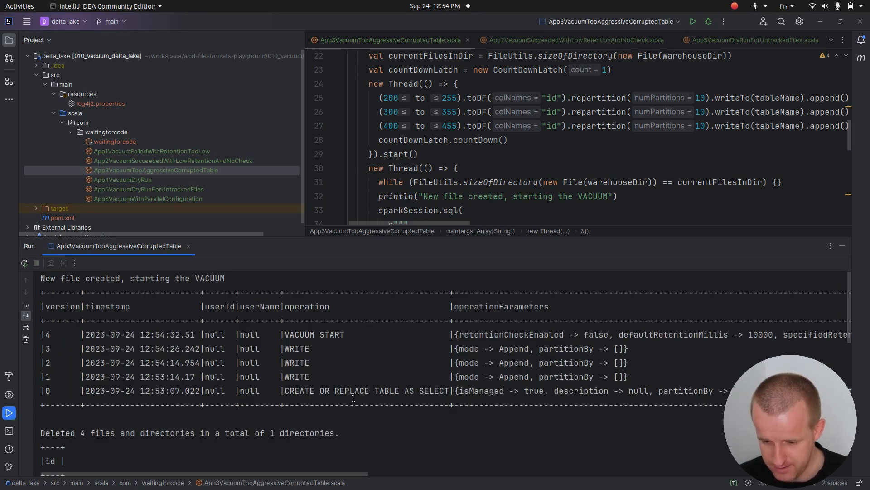
Rerun the App3 demo and scroll its console to the missing-file SparkException.
left_click(25, 263)
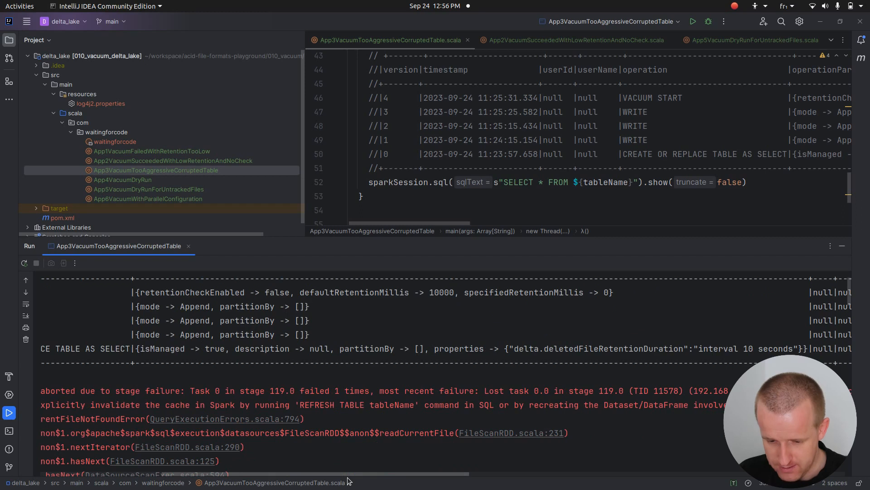
scroll("left", 3)
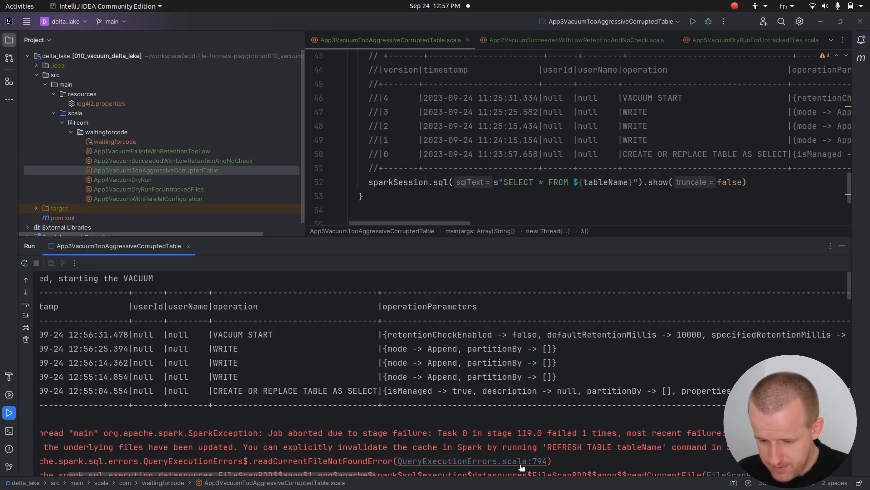
scroll("right", 3)
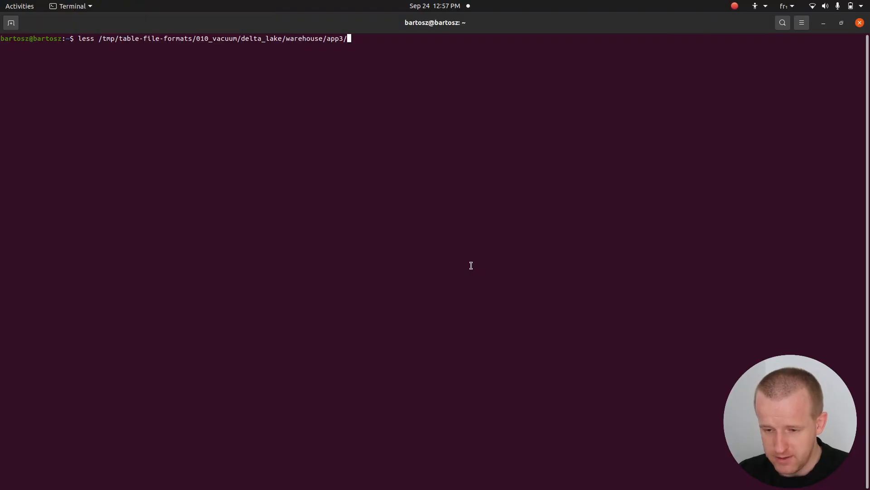
View the first commit JSON, then grep _delta_log for the part-00003 file name.
type("co")
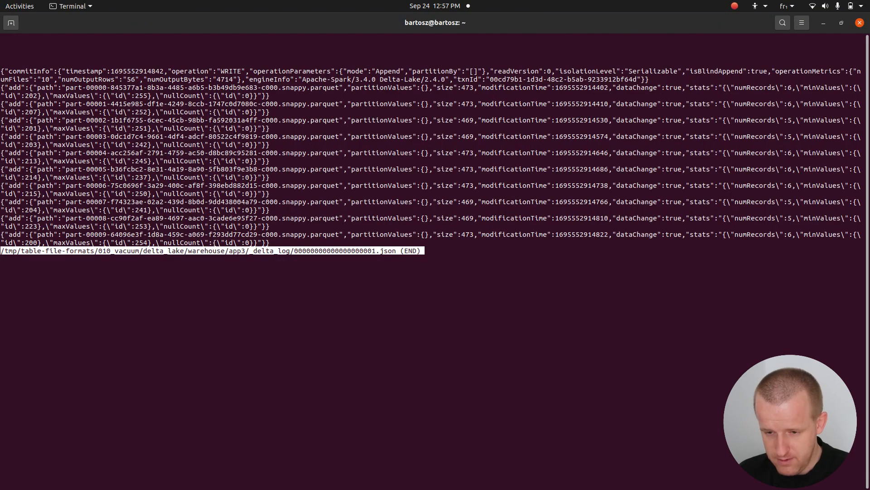
key("q")
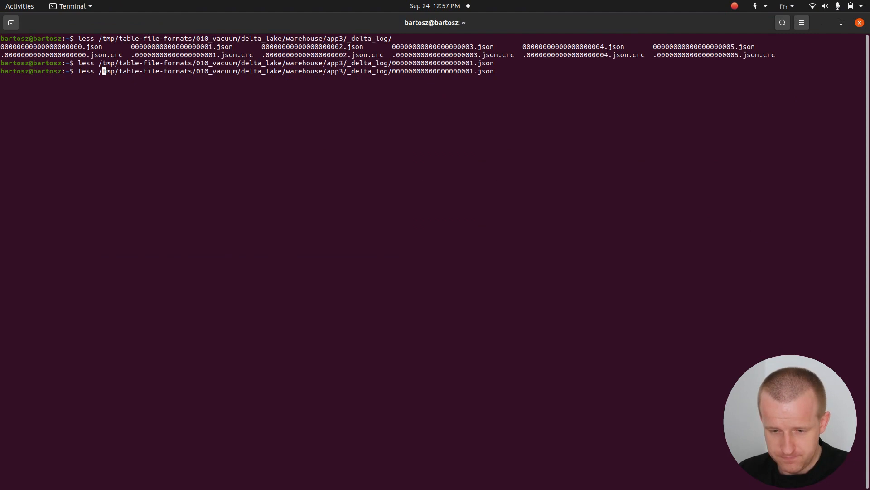
type("grep")
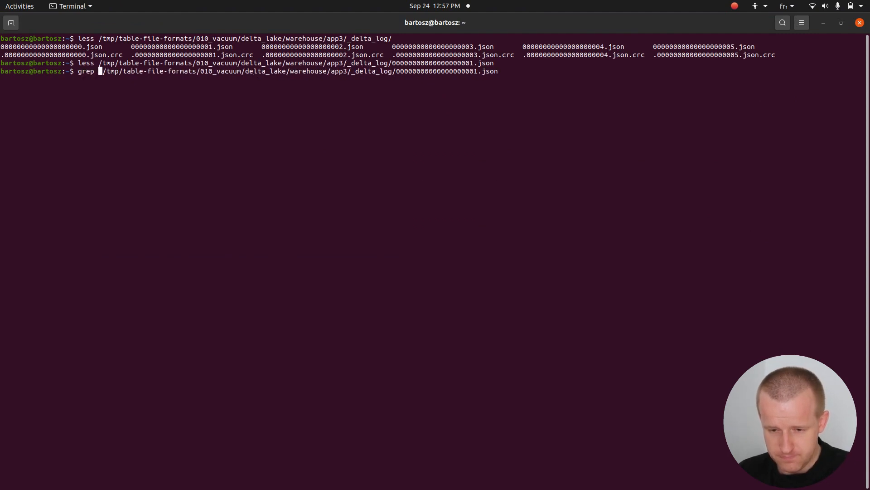
type("\"part-00003-0dc1d7c4-9661-4df4-adcf-80522c4f9819-c000.snappy")
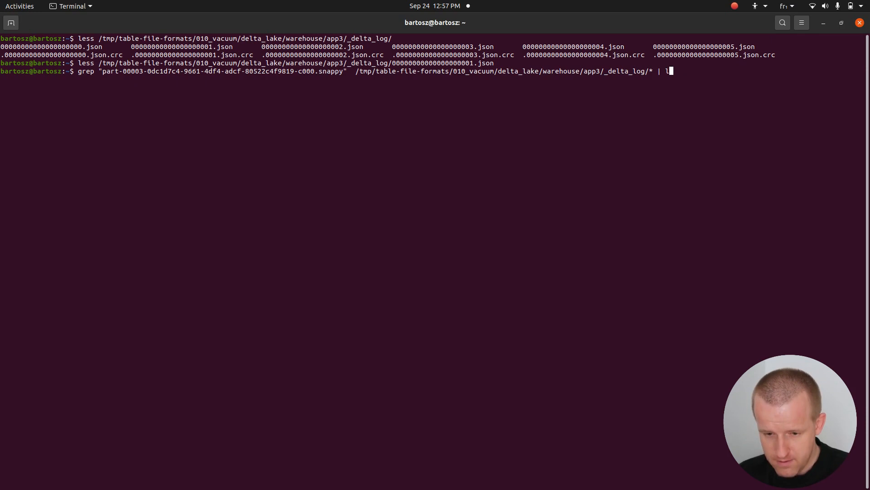
key("Return")
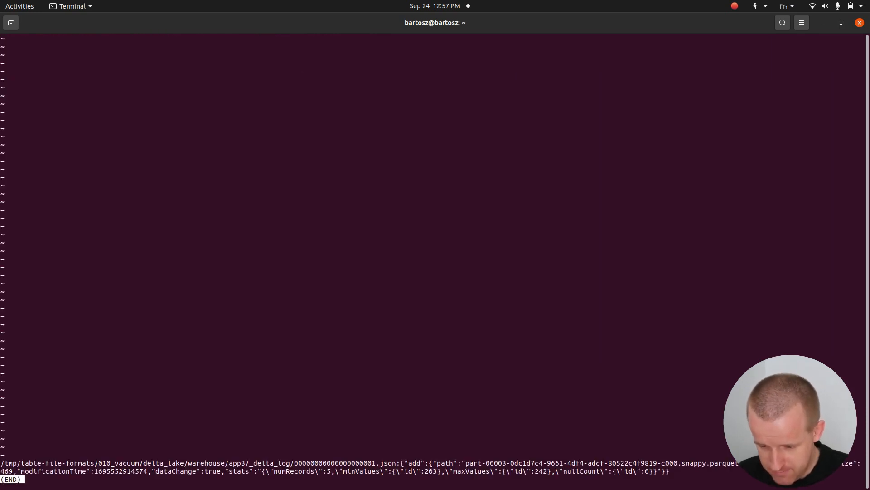
mouse_move(400, 459)
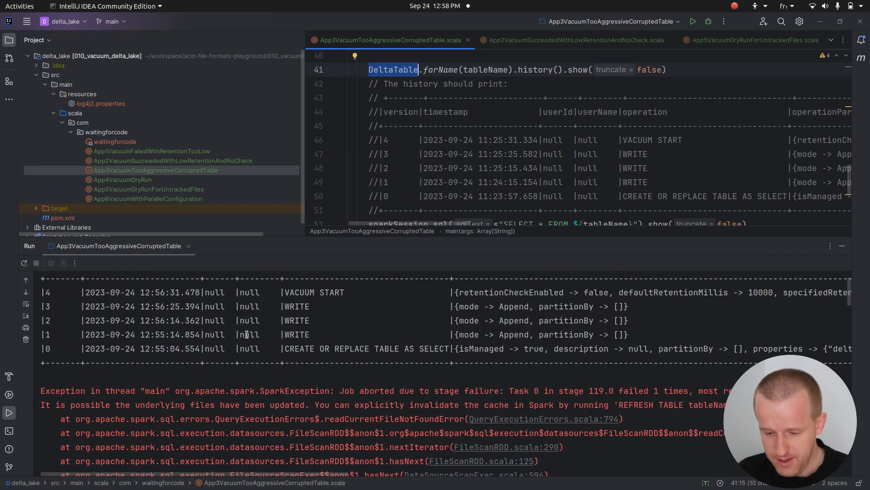
Add App3's exception output as comments, noting 'VACUUM was a concurrent action to the appends'.
left_click(273, 391)
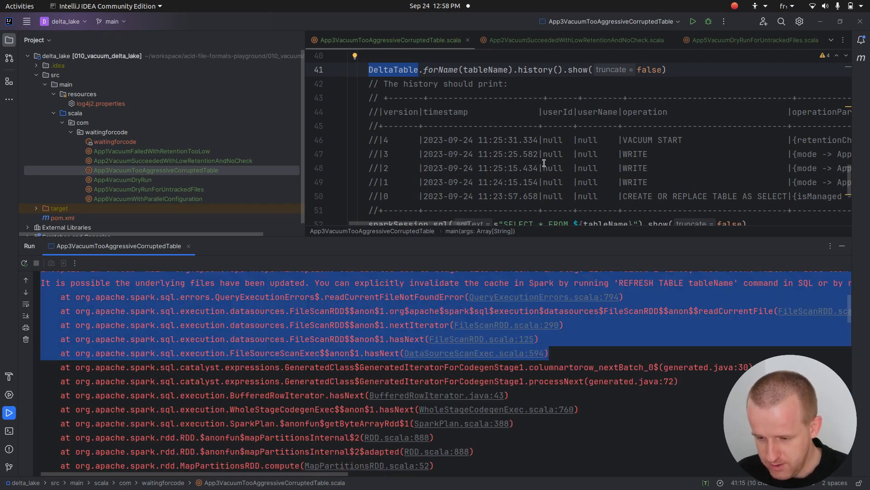
scroll("down", 3)
type("// if the")
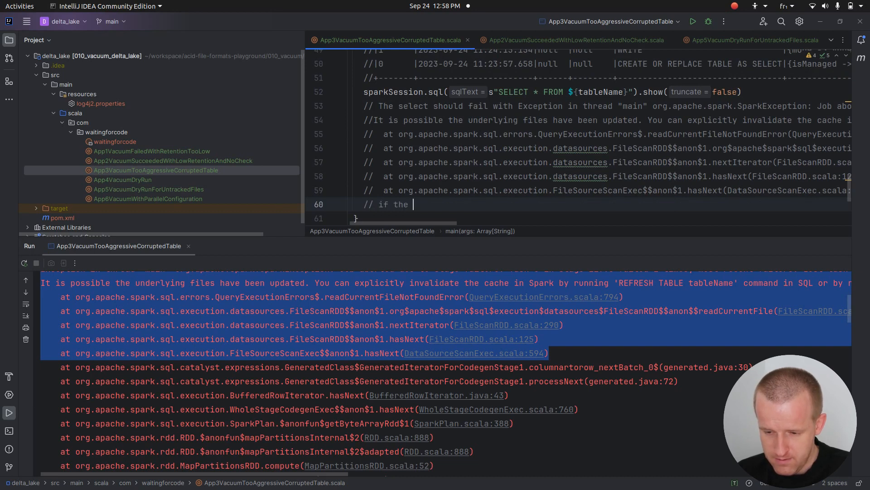
type("VACUUM was")
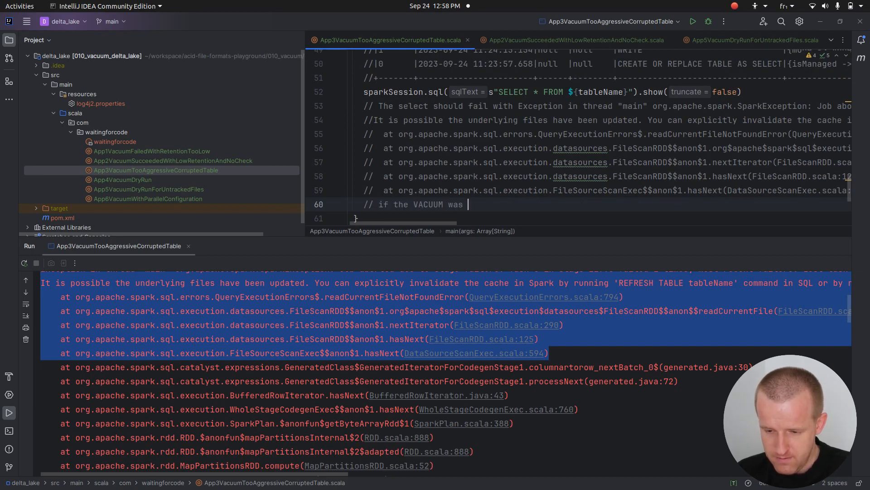
type("a co")
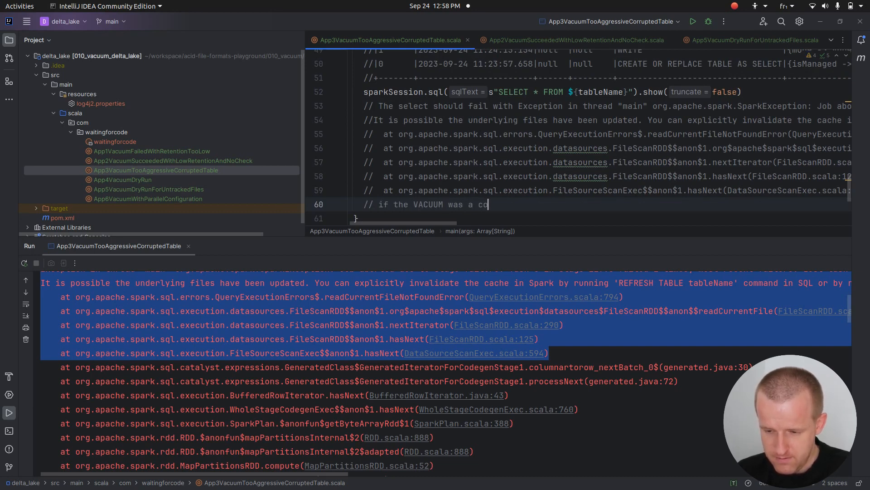
type("ncurrent action to the")
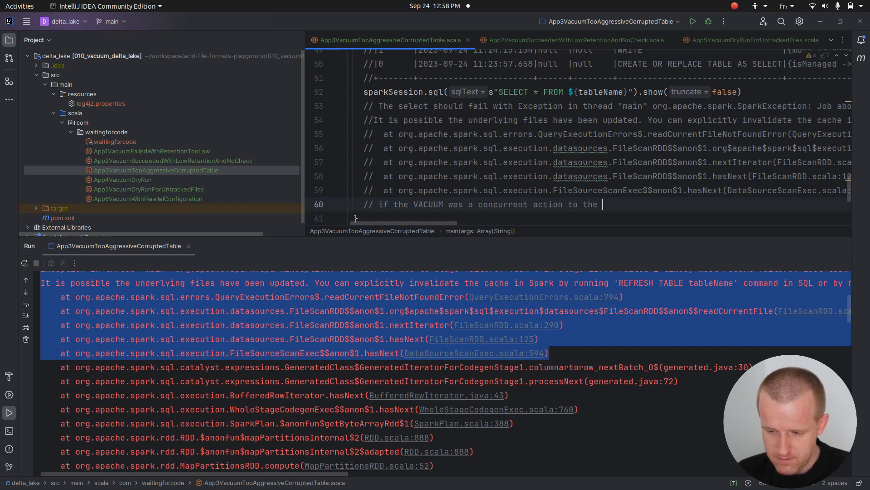
type("appends")
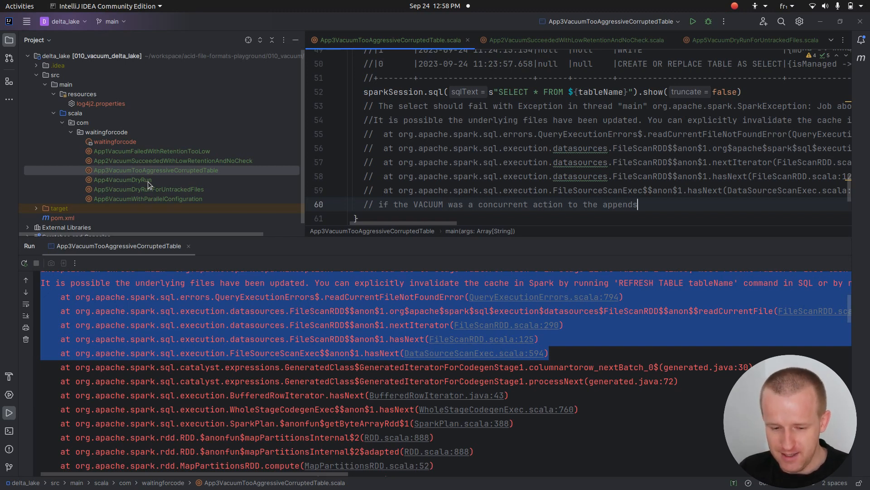
mouse_move(482, 161)
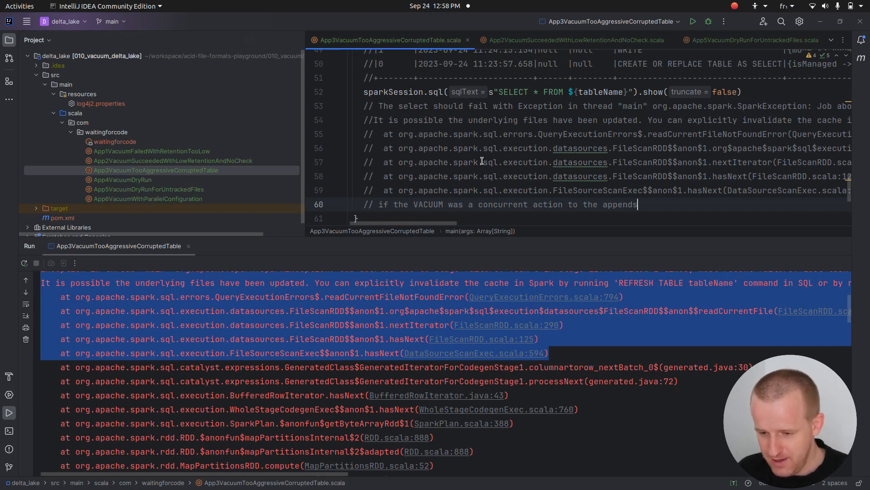
Open App4VacuumDryRun and import org.apache.commons.io.FileUtils into it.
left_click(123, 179)
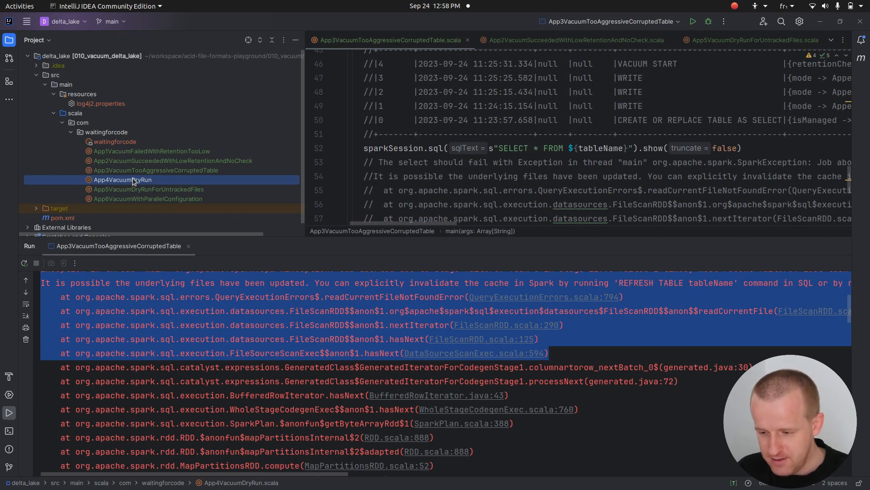
double_click(122, 180)
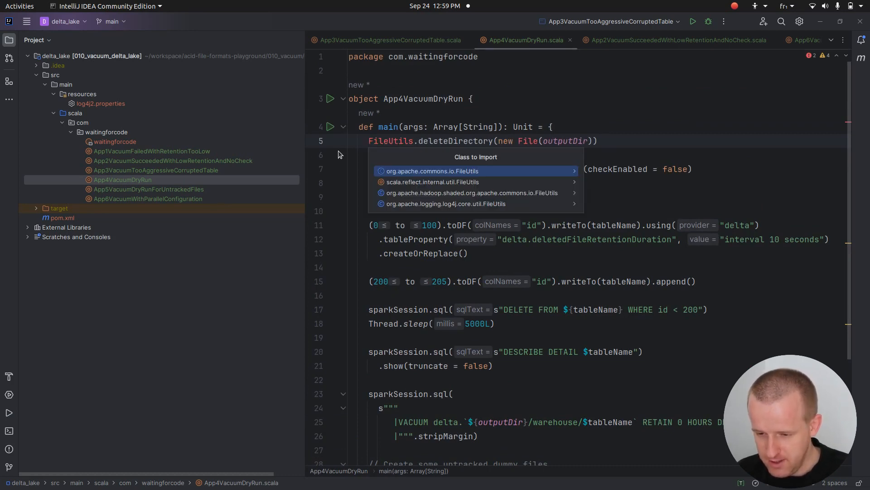
left_click(419, 171)
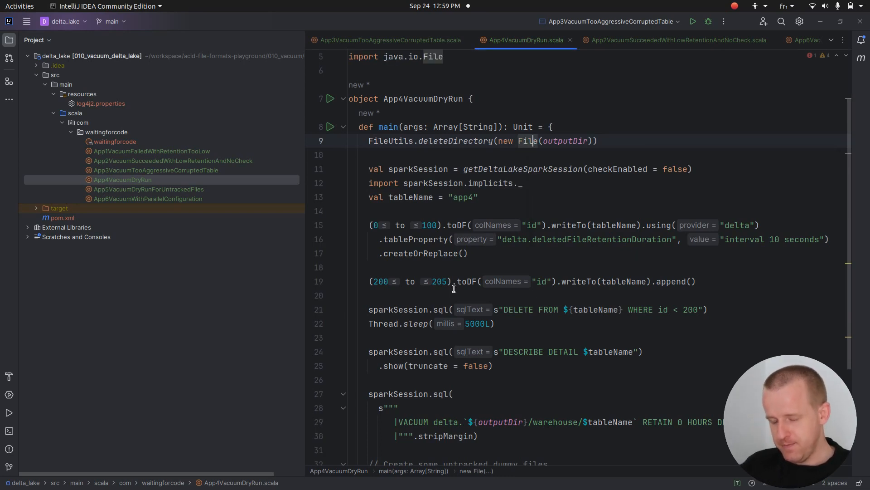
mouse_move(462, 281)
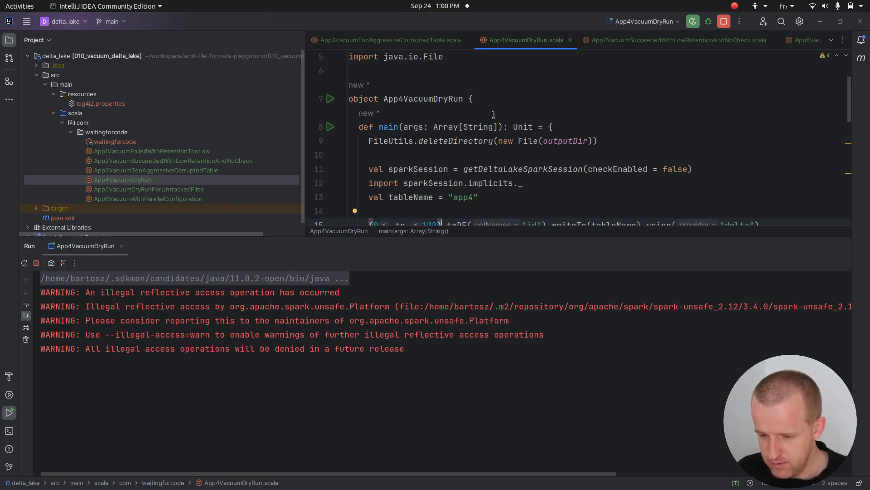
Delete the placeholder comments after VACUUM and highlight 'Found 3 files (1618 bytes)' in the console.
scroll("down", 3)
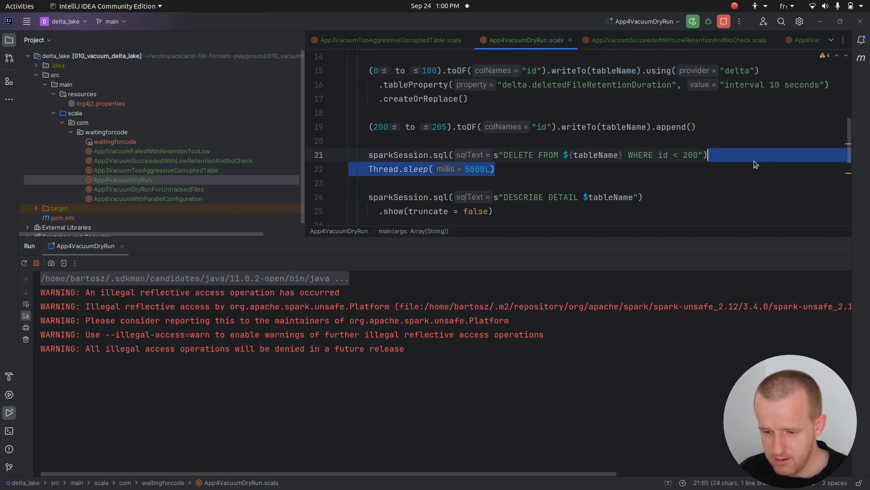
scroll("down", 3)
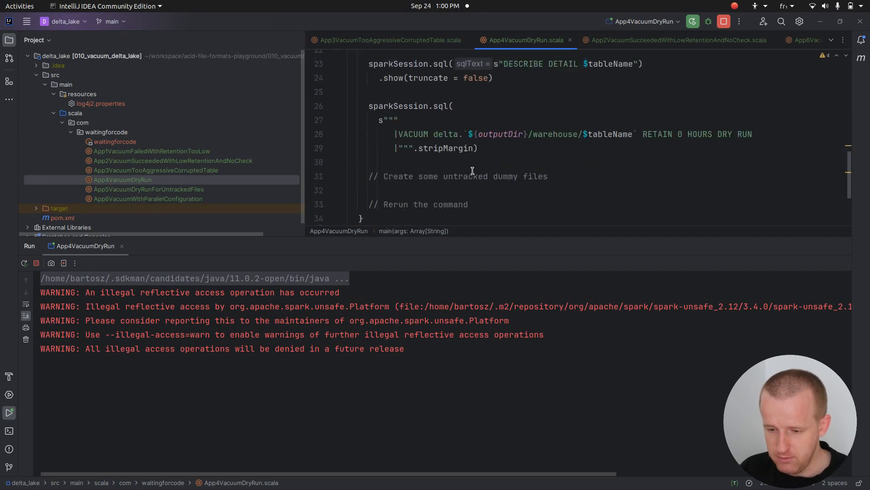
scroll("down", 3)
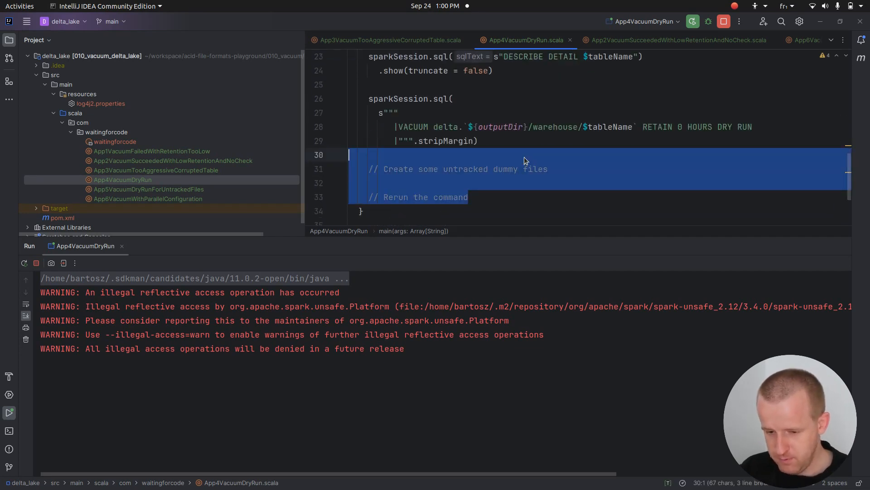
key("Delete")
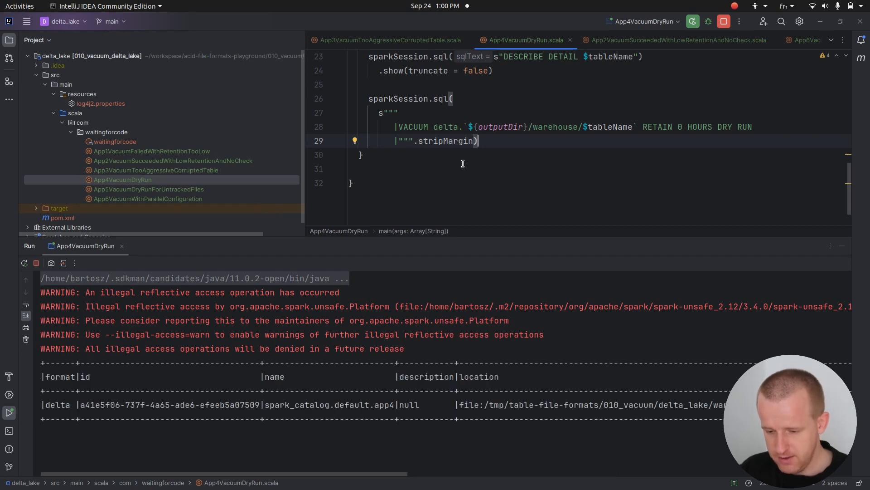
mouse_move(471, 188)
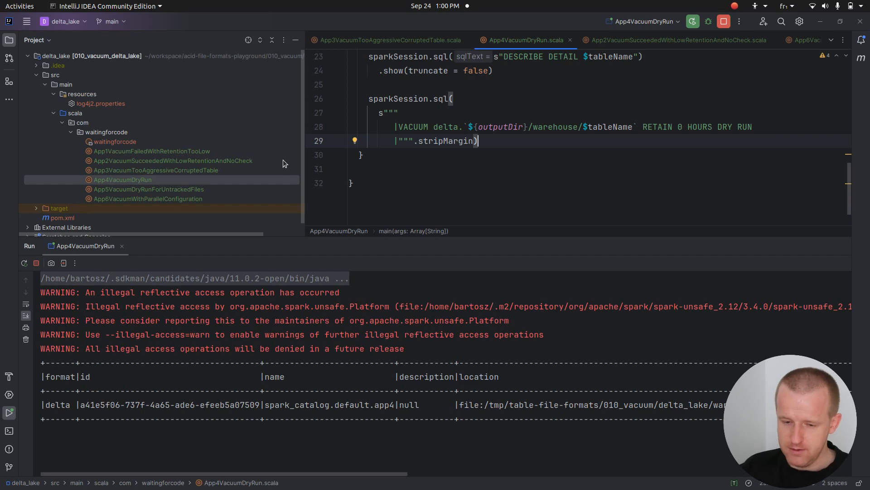
mouse_move(448, 157)
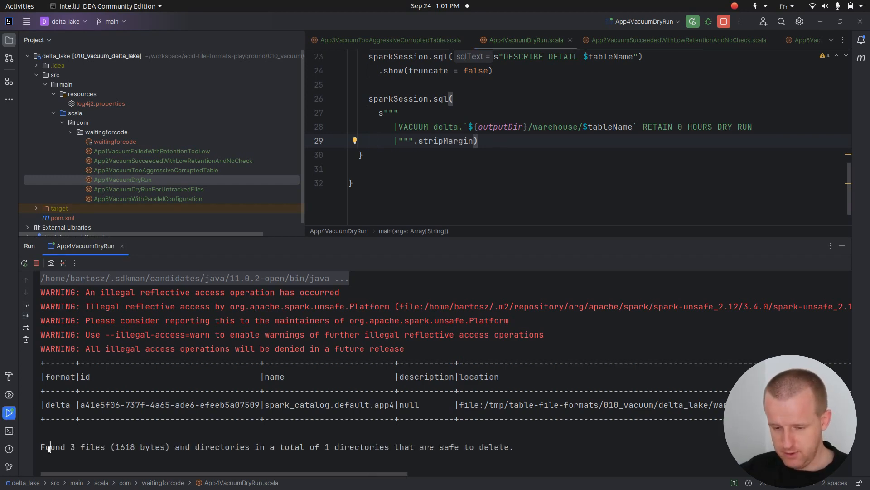
left_click_drag(41, 447, 166, 447)
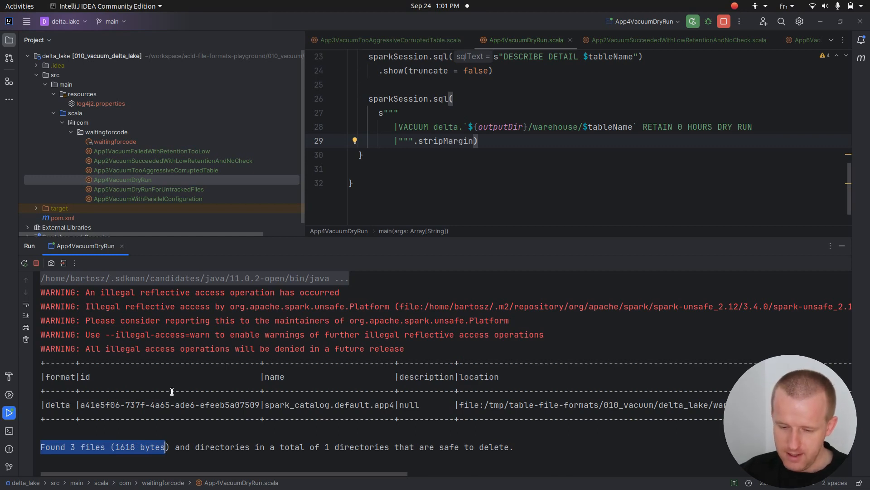
mouse_move(326, 447)
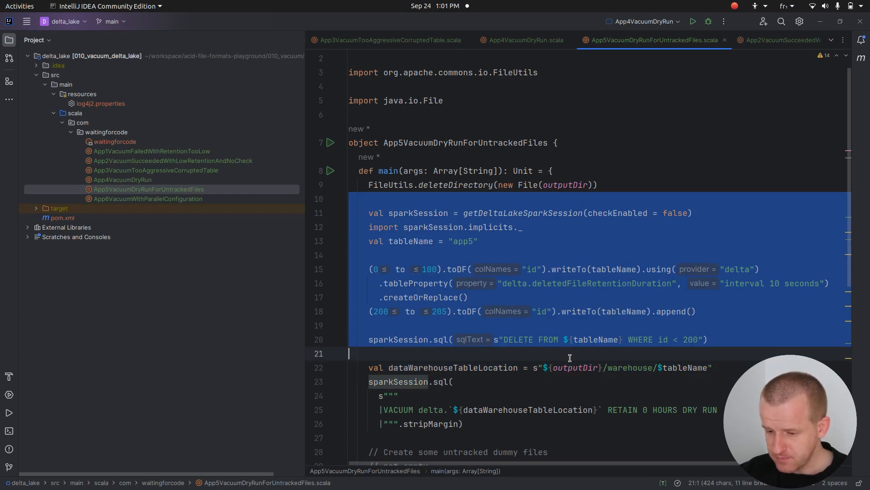
scroll("down", 3)
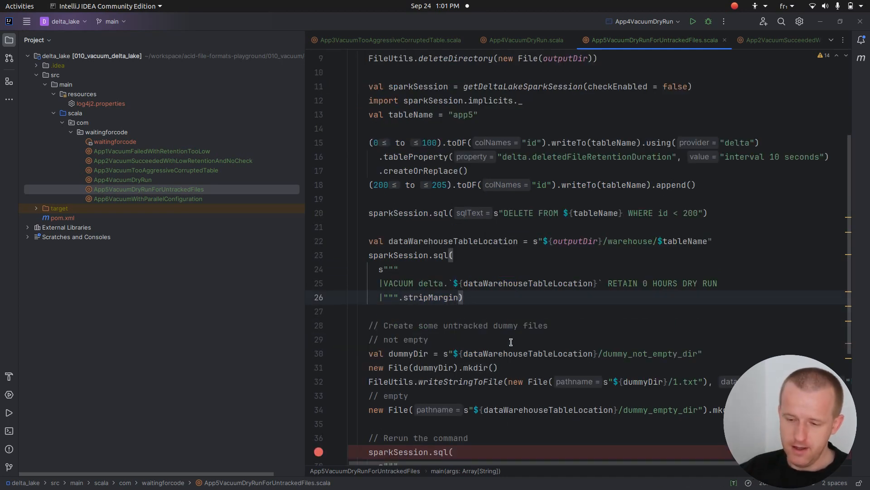
mouse_move(500, 284)
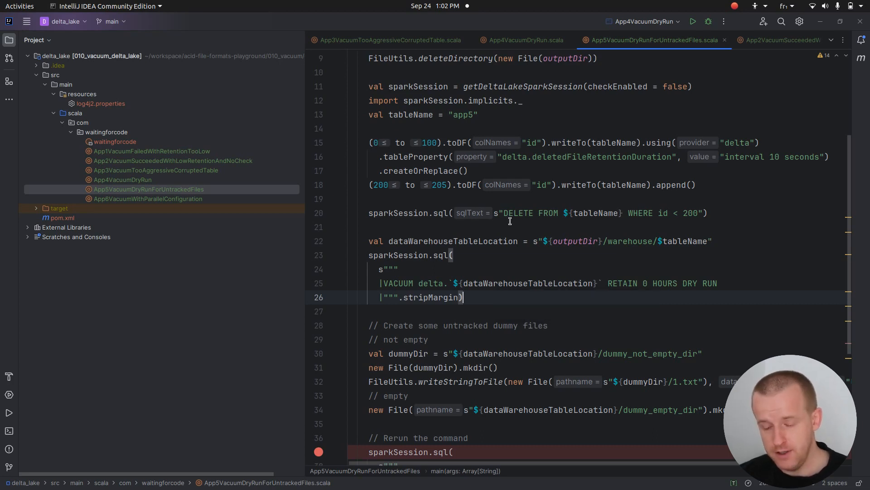
mouse_move(504, 261)
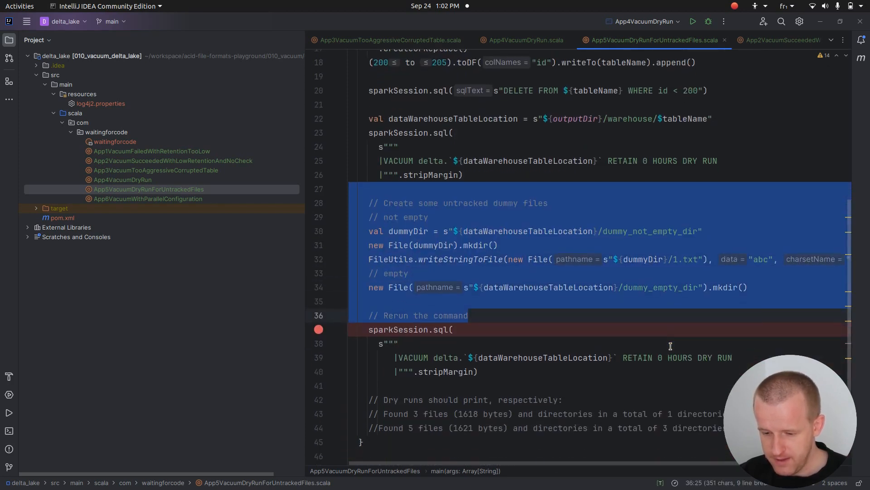
scroll("down", 3)
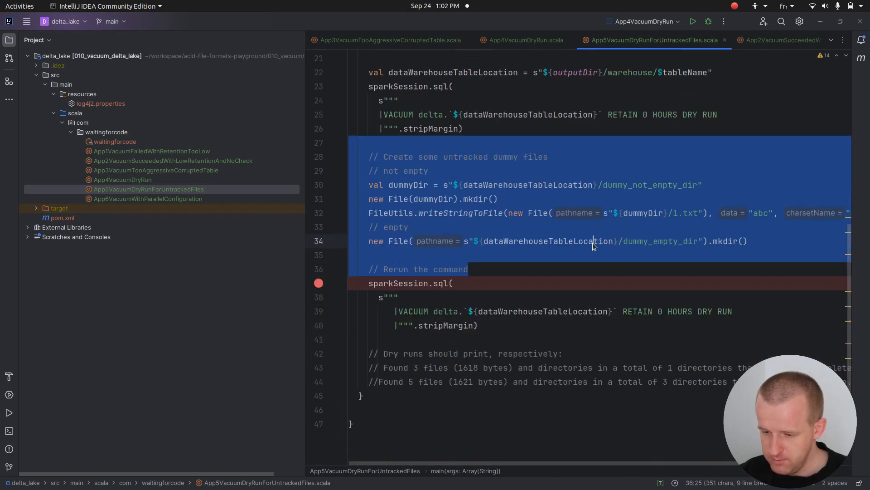
left_click(605, 241)
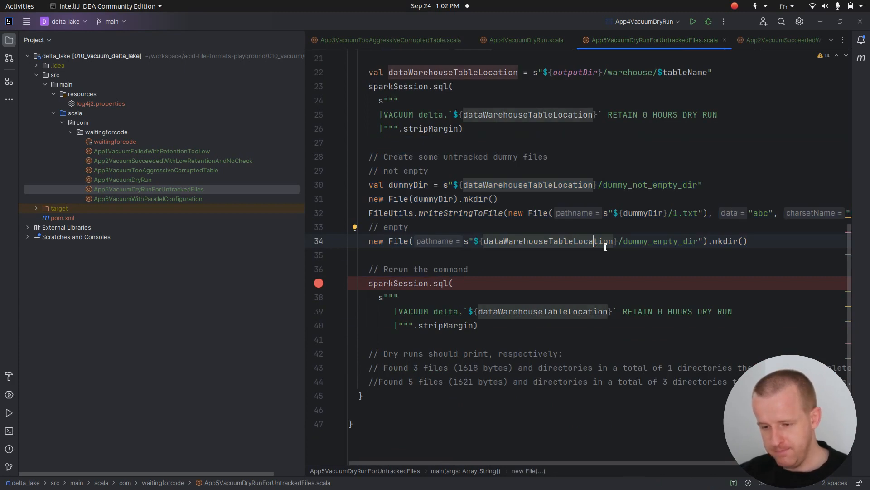
mouse_move(605, 246)
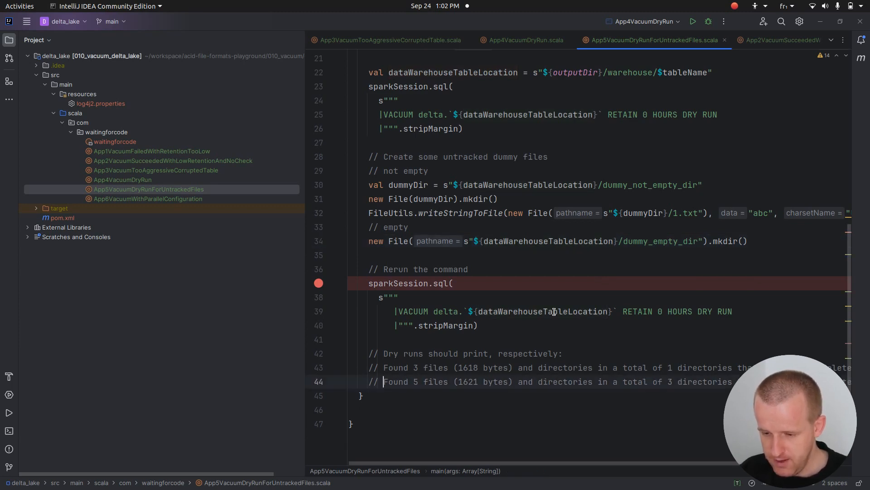
Run App5VacuumDryRunForUntrackedFiles, which reports 3 files (1618 bytes), then 5 files (1621 bytes).
left_click(694, 22)
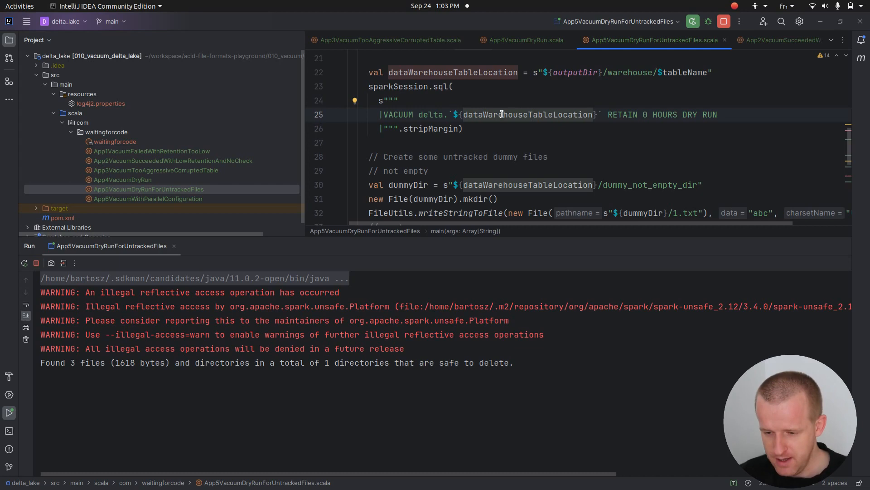
scroll("down", 3)
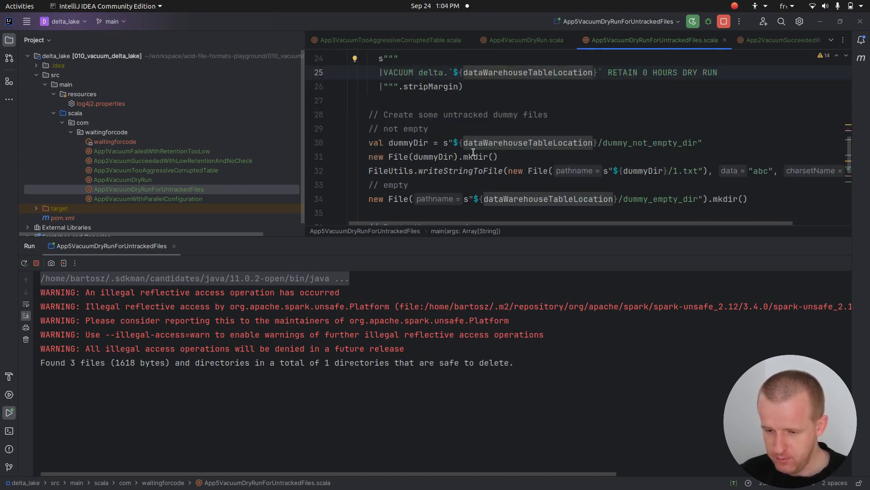
scroll("down", 3)
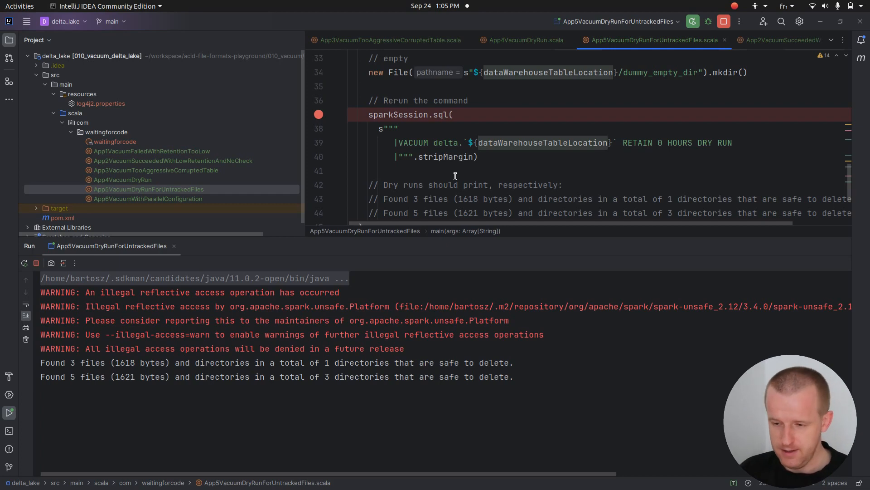
mouse_move(499, 169)
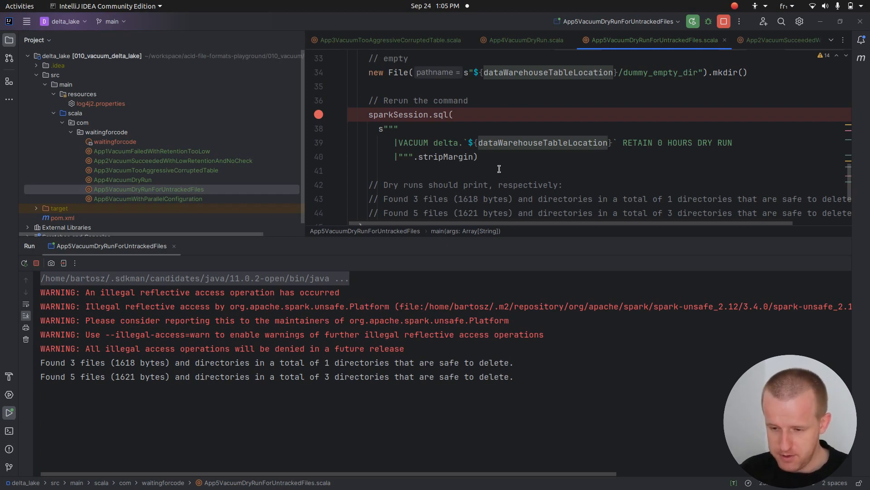
scroll("down", 3)
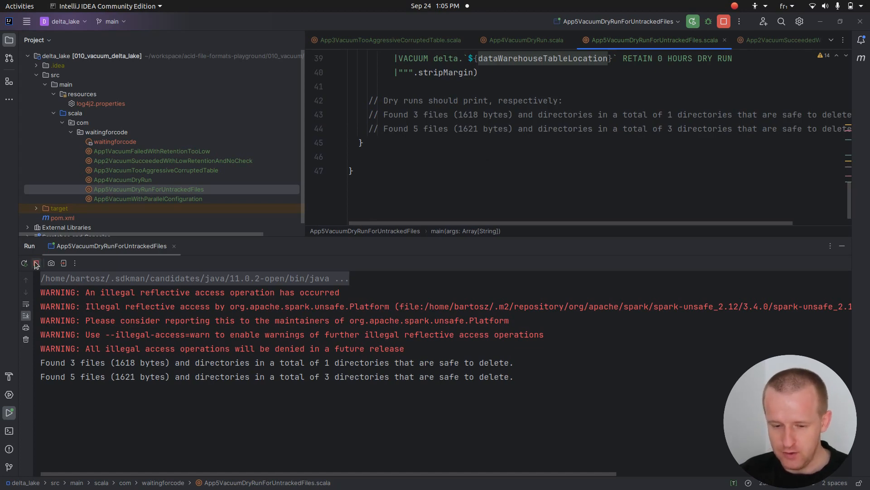
Stop the App5 run and open VacuumCommand.scala at the gc method's file-listing logic.
left_click(36, 263)
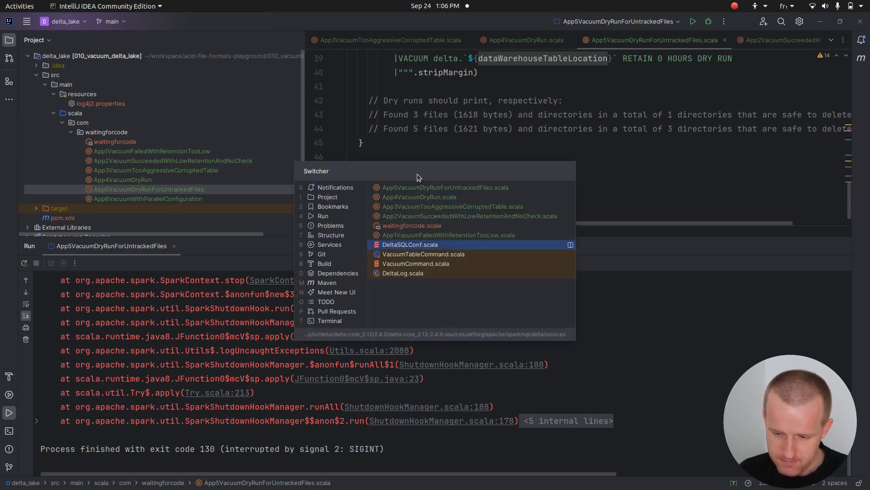
left_click(423, 254)
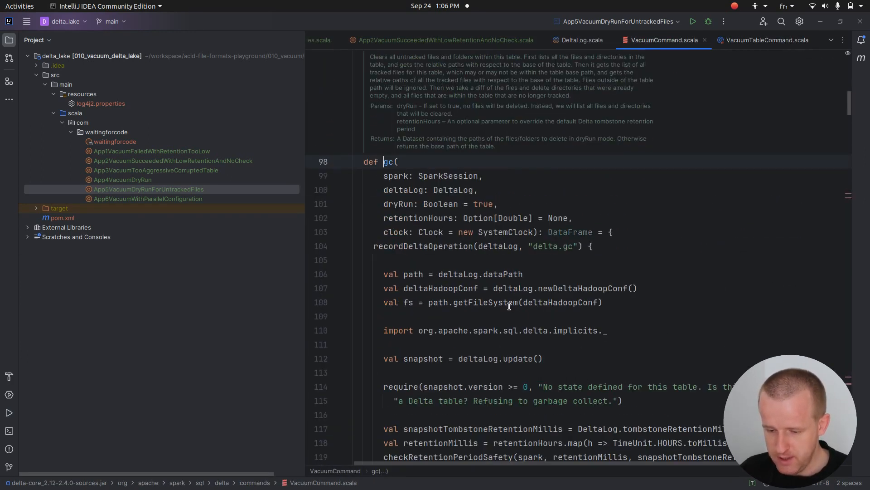
scroll("down", 3)
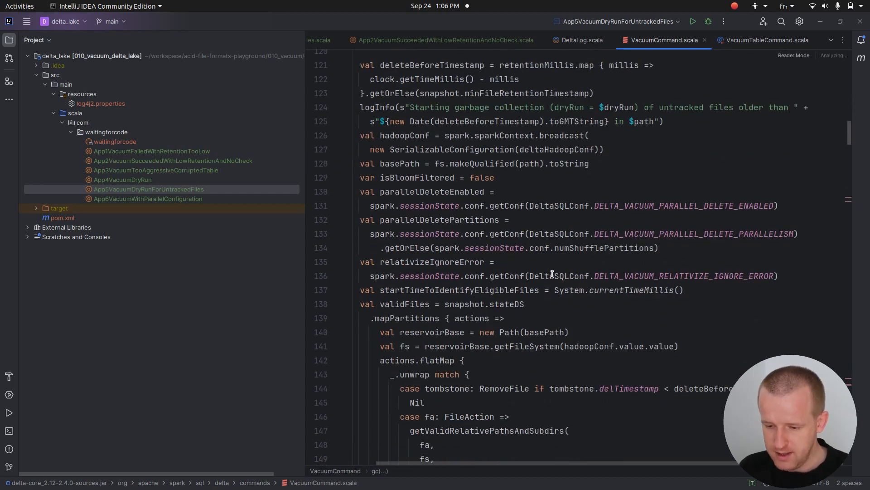
scroll("down", 3)
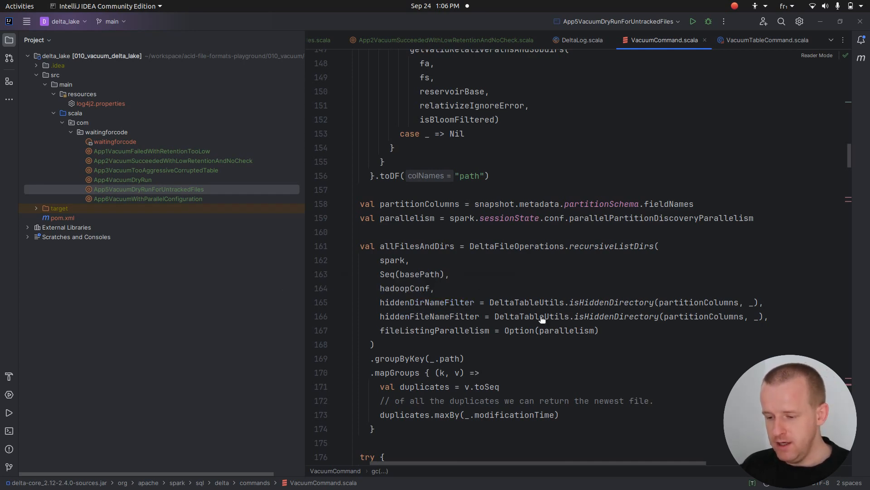
mouse_move(611, 307)
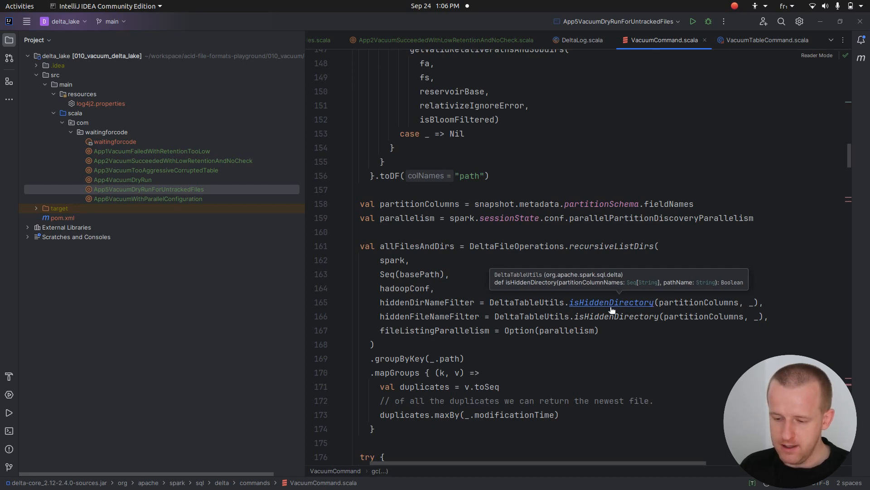
Jump to the isHiddenDirectory definition, then open App6VacuumWithParallelConfiguration.scala.
left_click(611, 302)
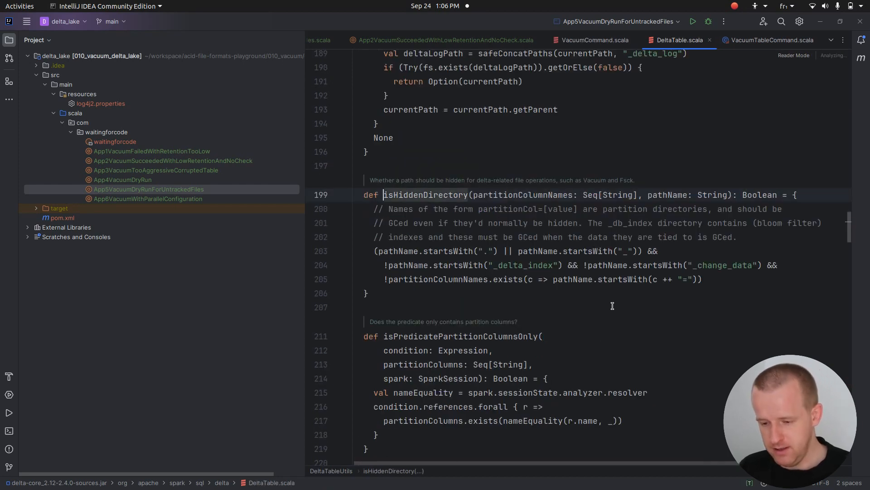
left_click(595, 40)
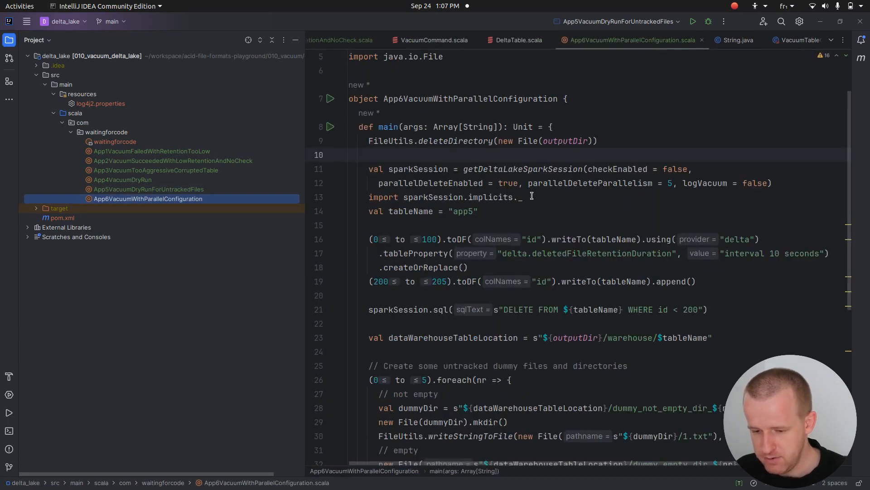
scroll("down", 3)
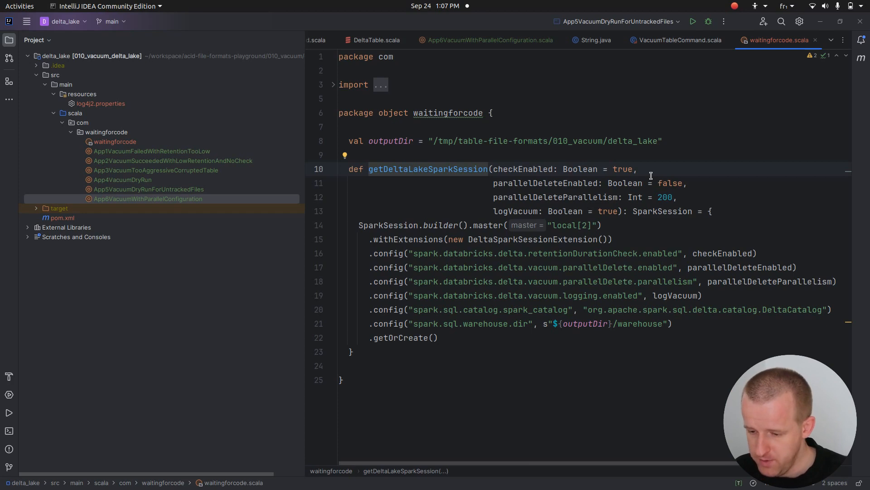
double_click(602, 254)
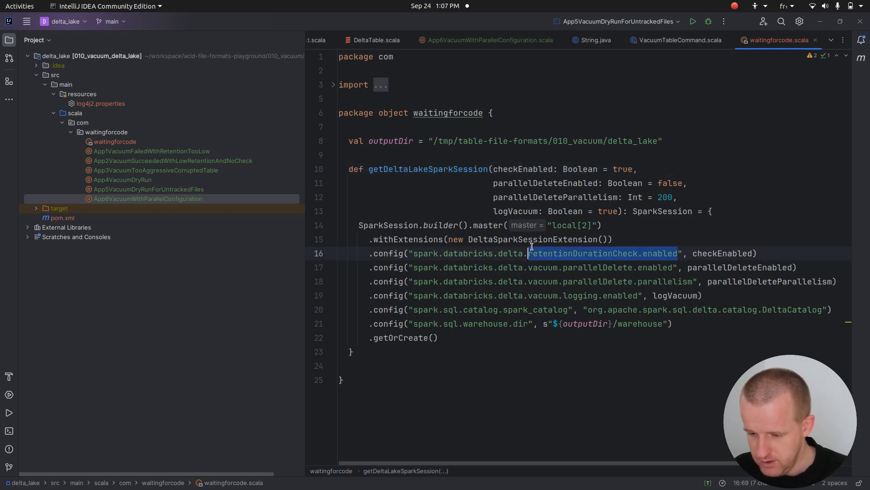
left_click_drag(530, 253, 445, 253)
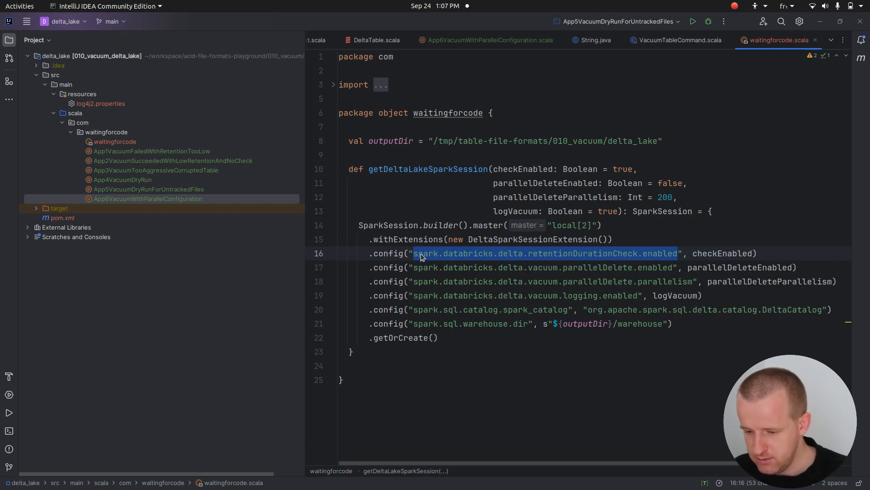
double_click(654, 267)
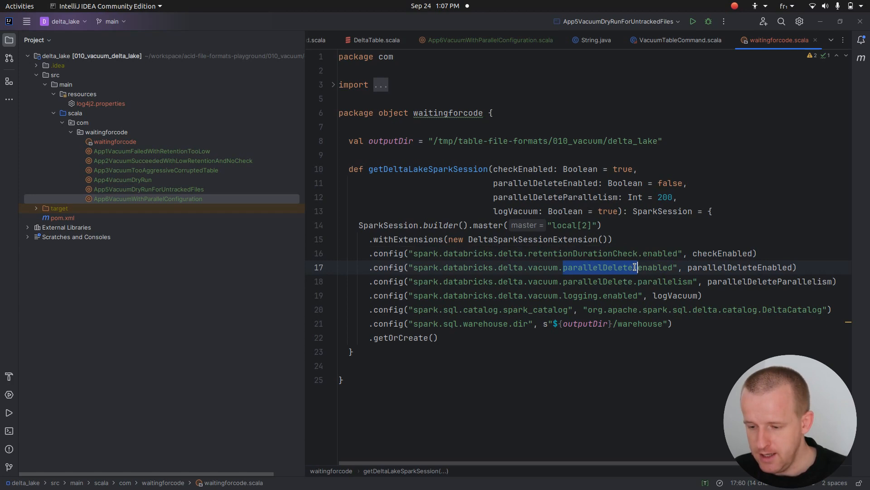
left_click(656, 282)
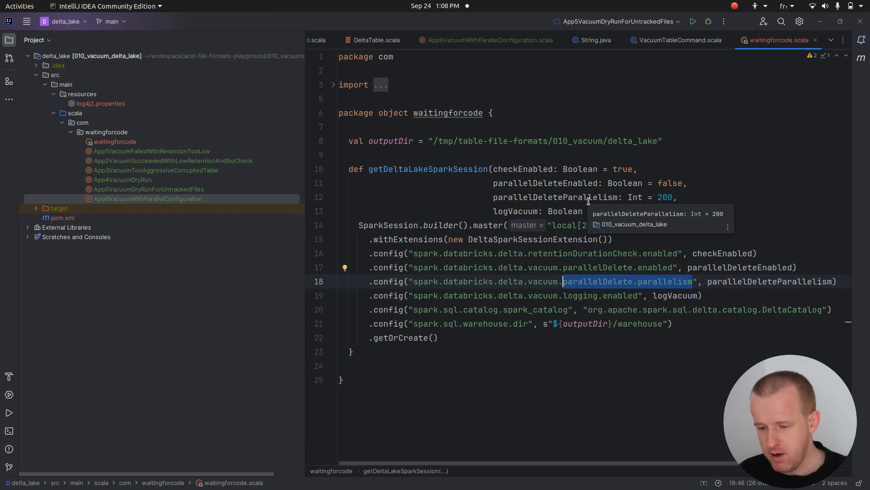
left_click(489, 40)
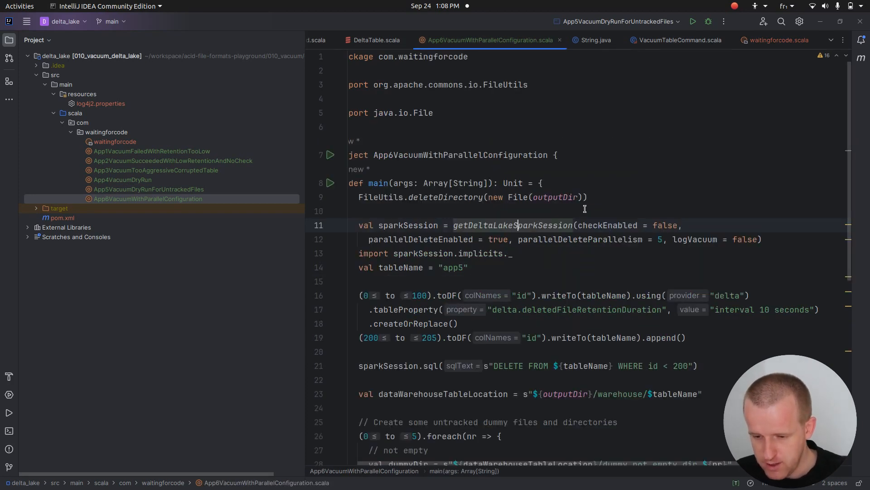
Return to VacuumCommand.scala's delete() method and select the tryDeleteNonRecursive call.
left_click(378, 40)
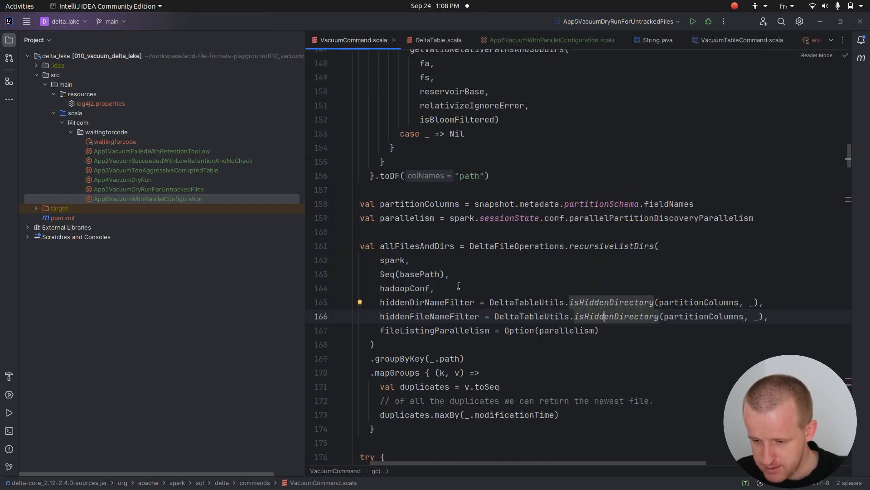
scroll("down", 3)
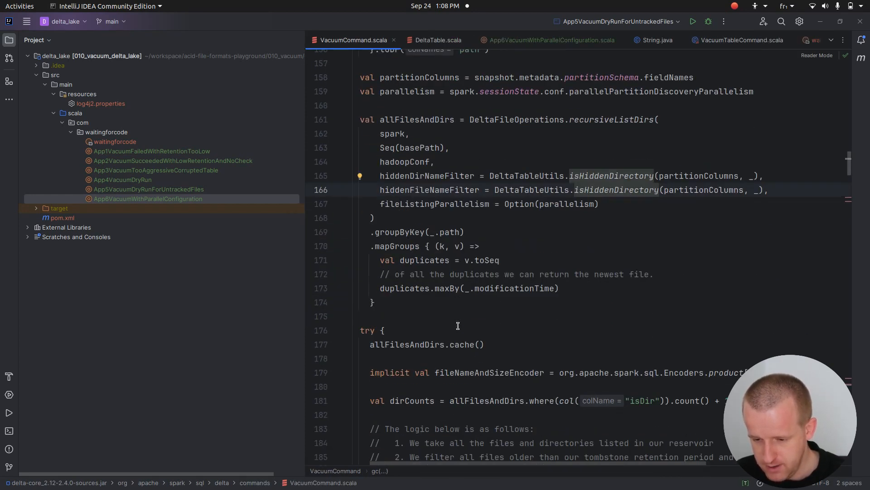
scroll("down", 3)
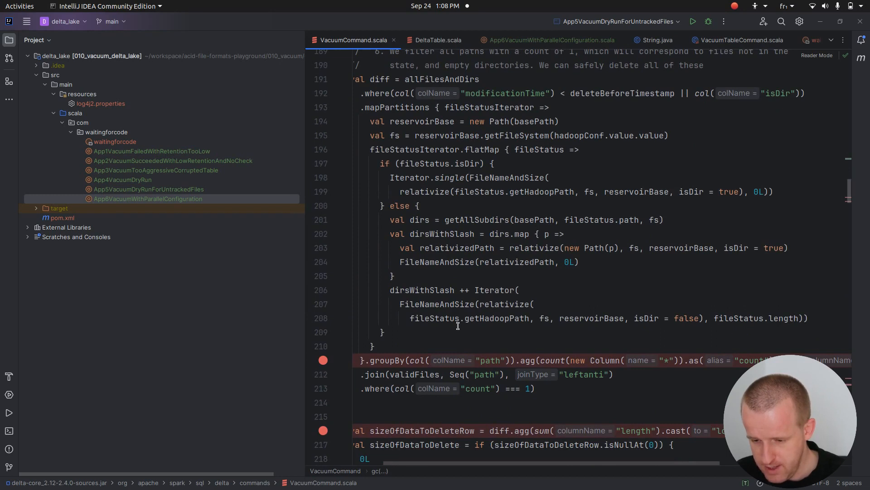
scroll("down", 3)
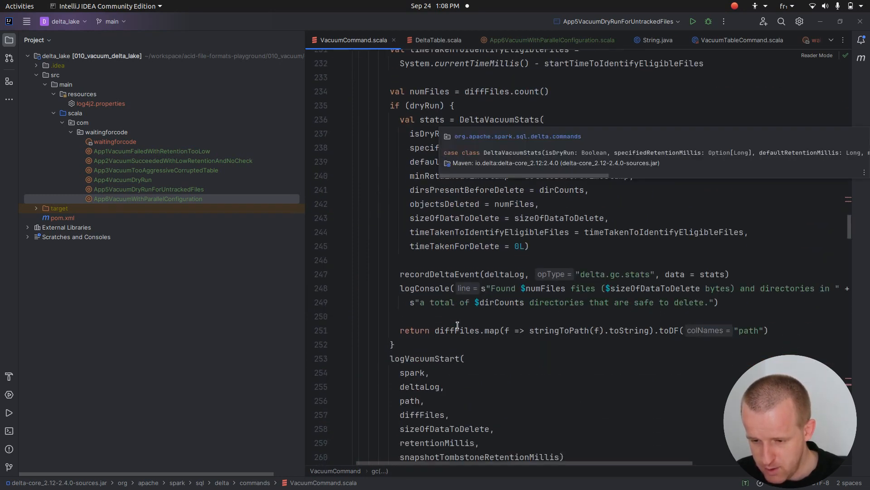
scroll("down", 3)
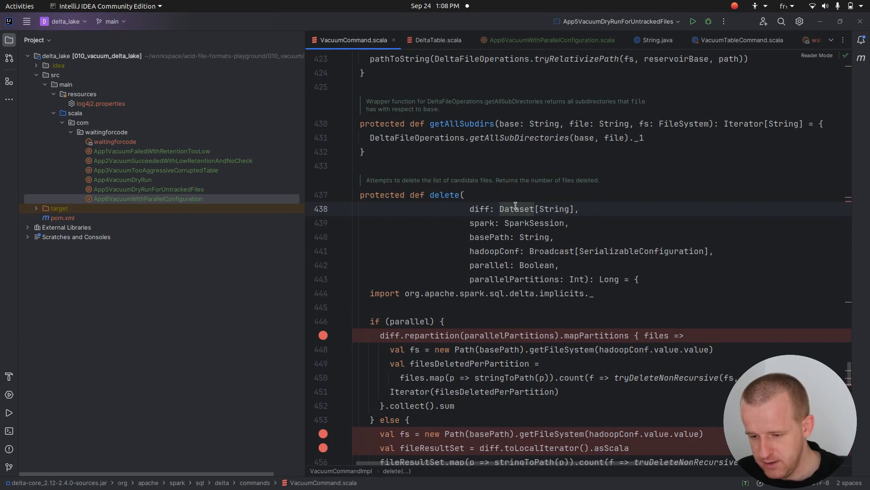
scroll("down", 3)
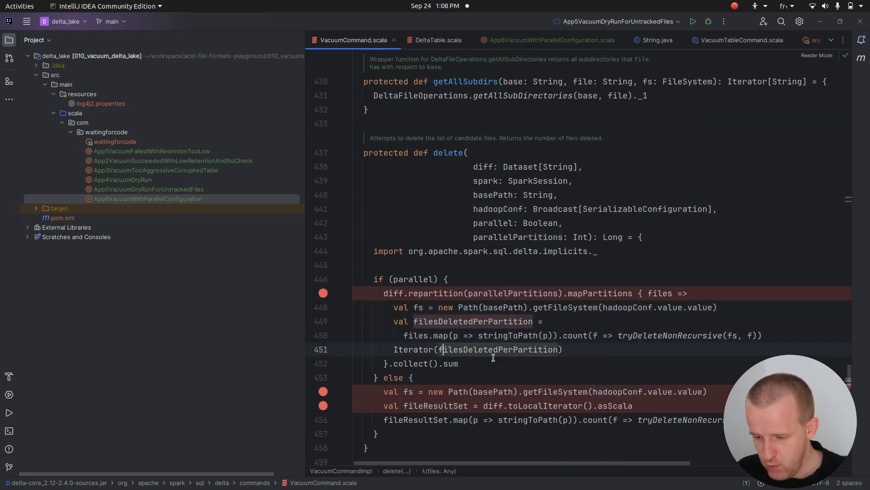
double_click(669, 336)
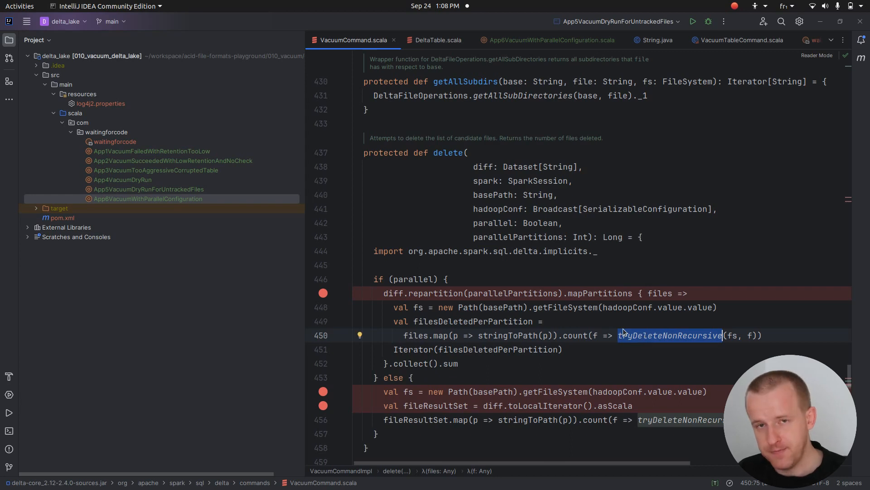